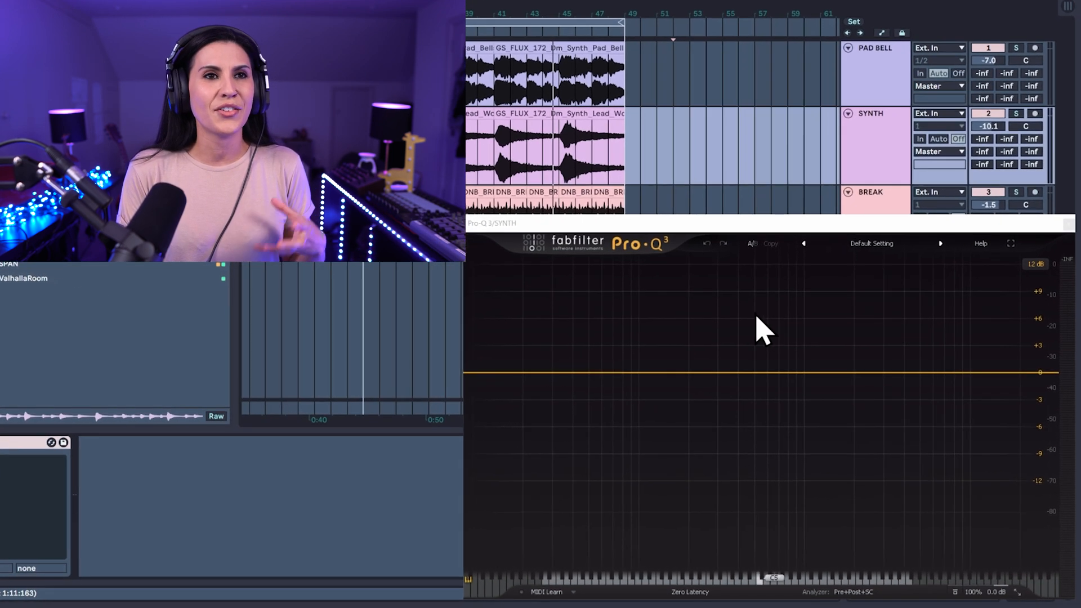
mouse_move(703, 335)
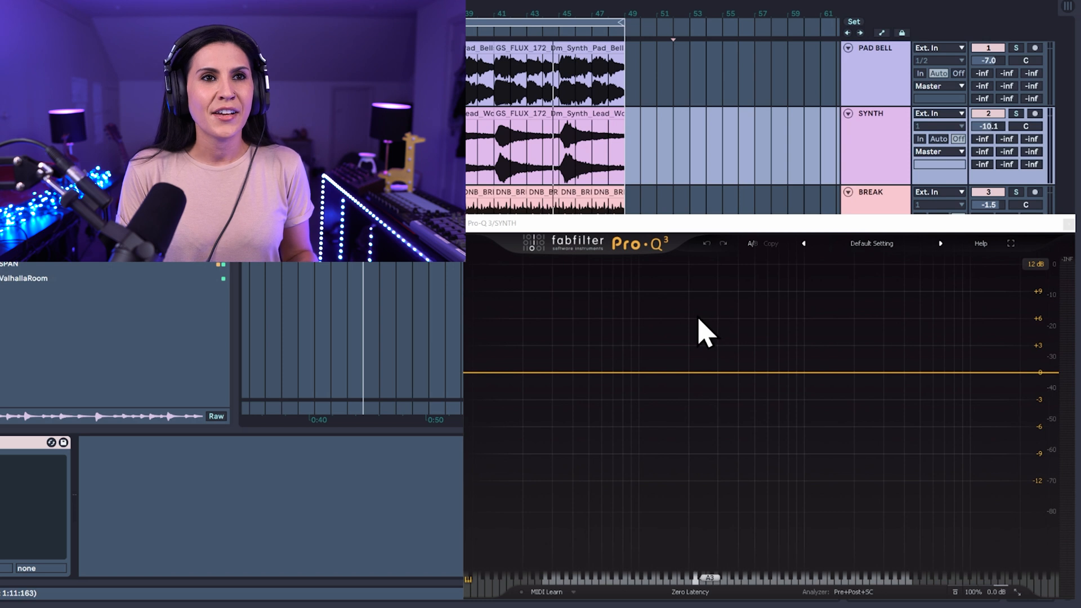
Add a +6.5 dB bell boost at about 222 Hz and a -2 dB cut near 2 kHz
click(695, 316)
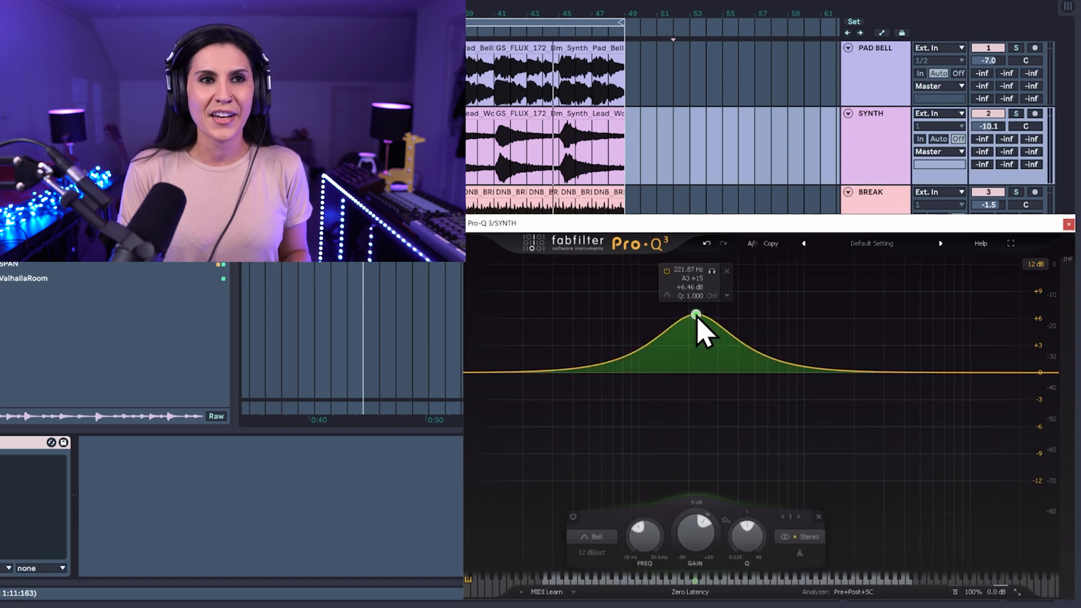
mouse_move(714, 362)
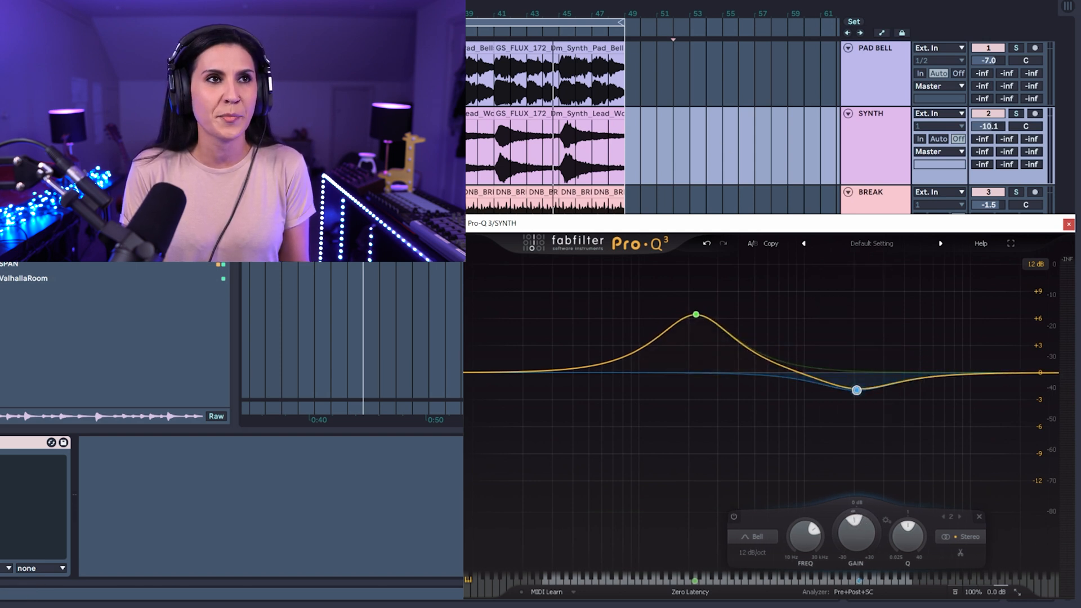
click(1016, 113)
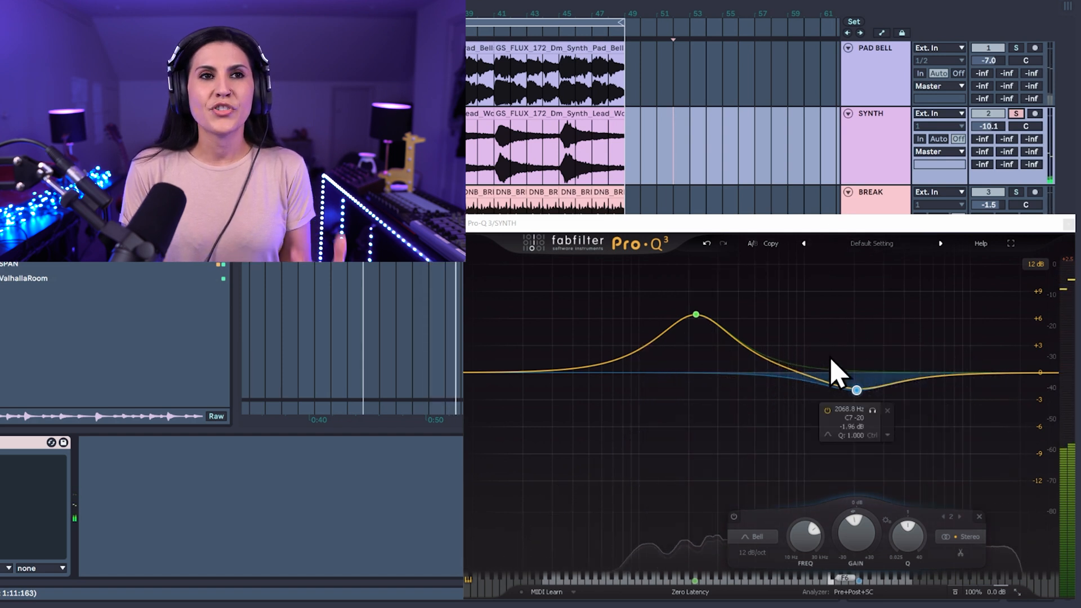
Try other shapes on the 222 Hz band, revert to Bell, and set a 96 dB/oct slope
click(697, 316)
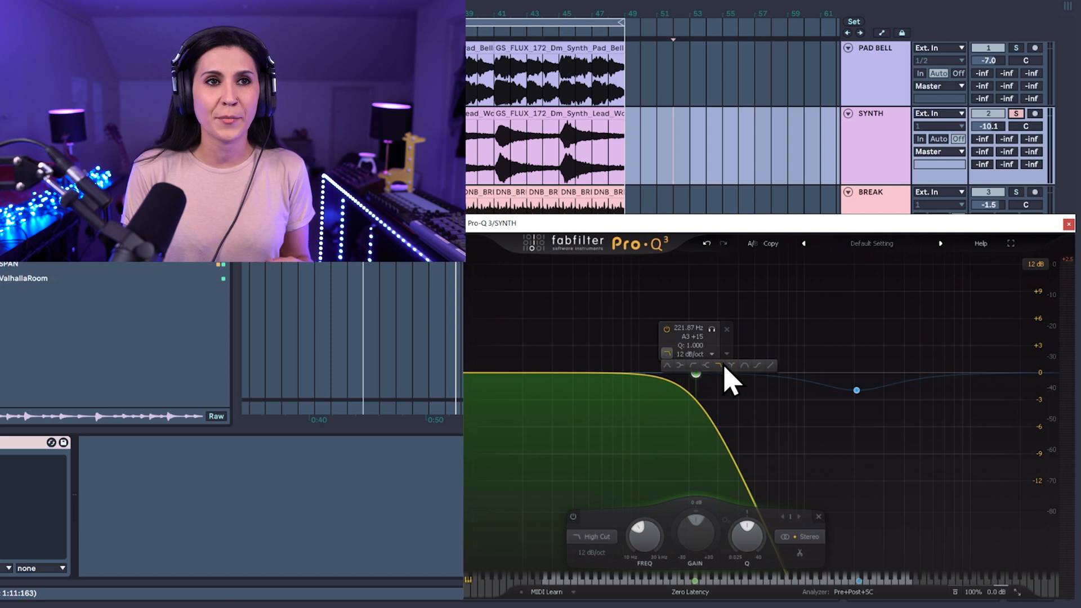
mouse_move(612, 551)
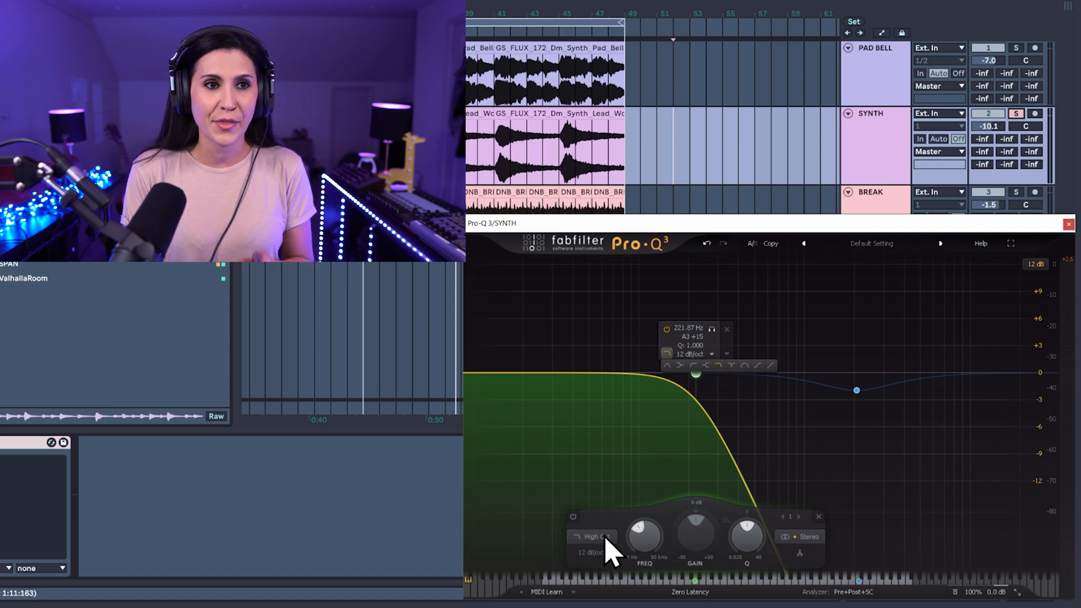
click(593, 537)
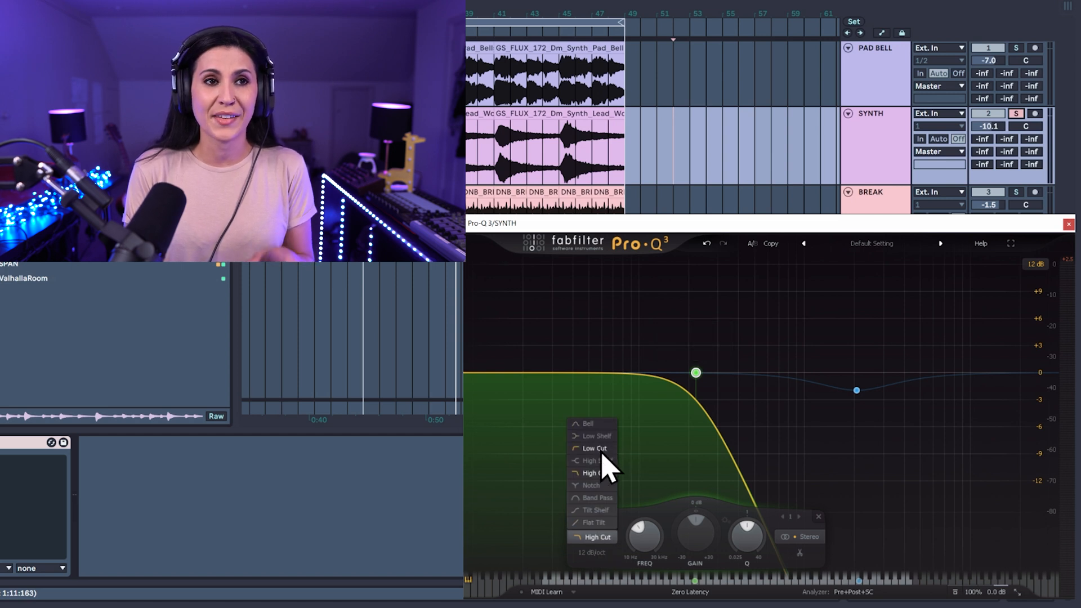
mouse_move(617, 479)
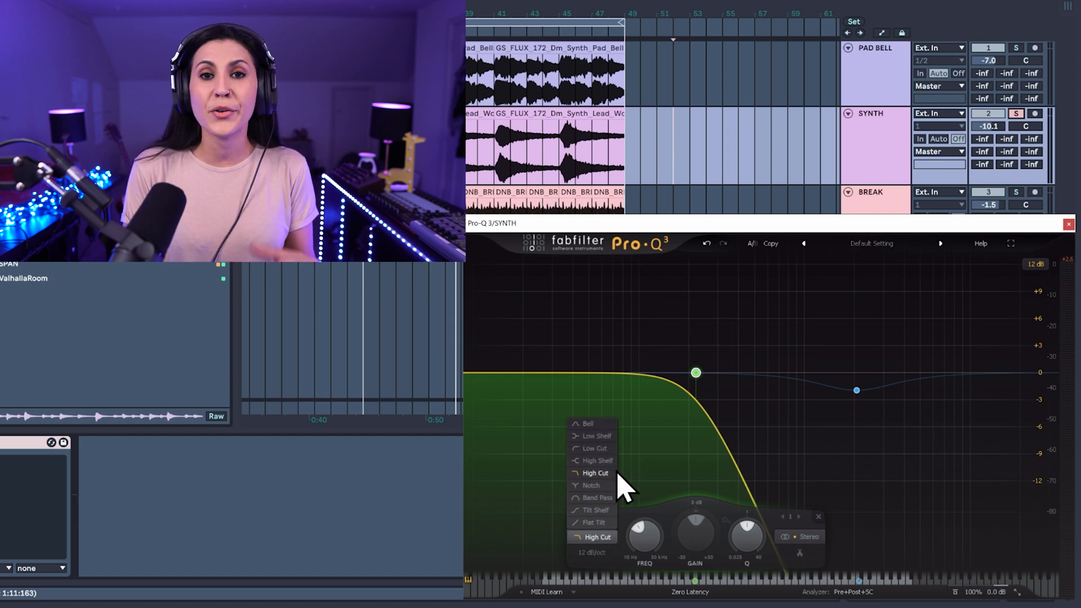
mouse_move(613, 473)
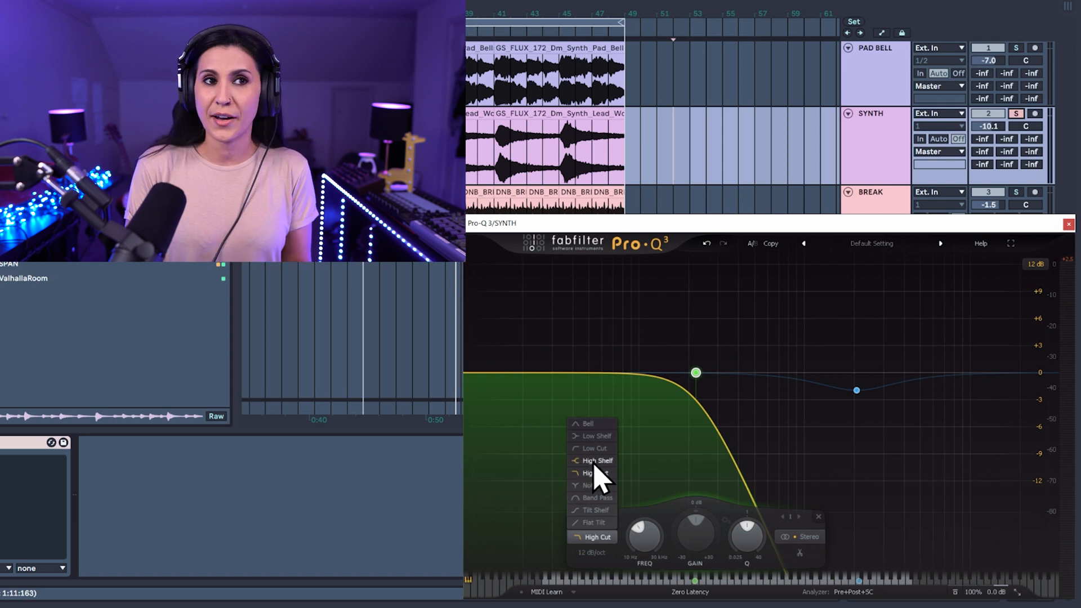
click(596, 460)
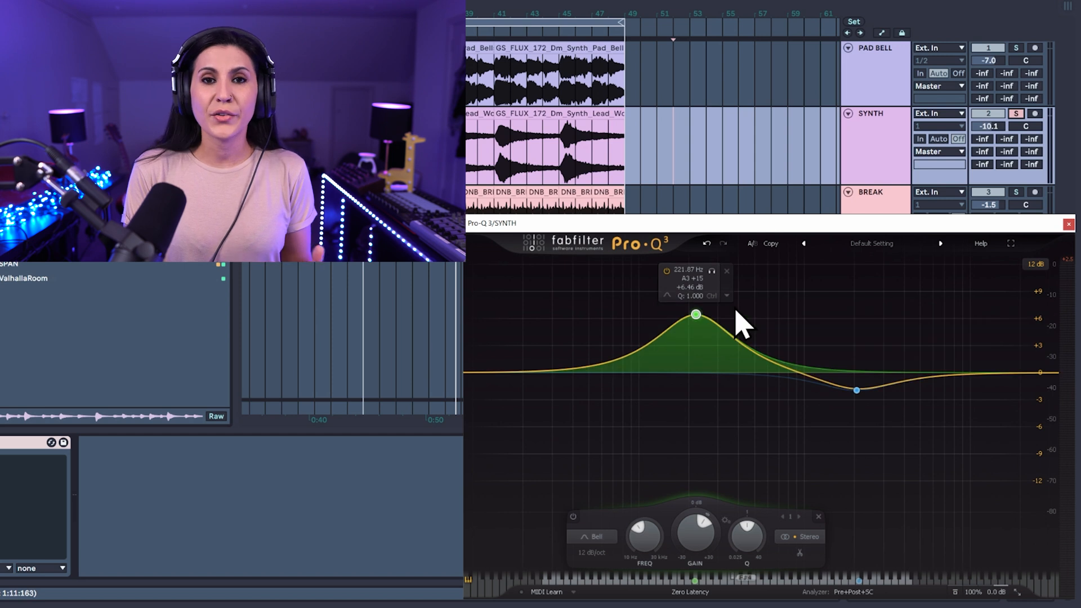
mouse_move(713, 338)
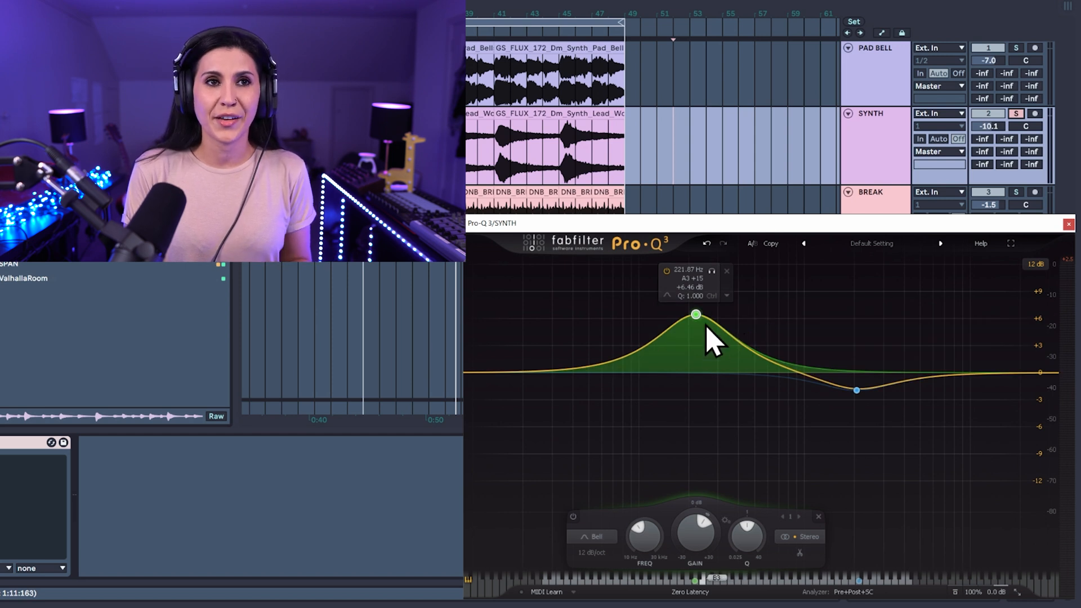
mouse_move(711, 331)
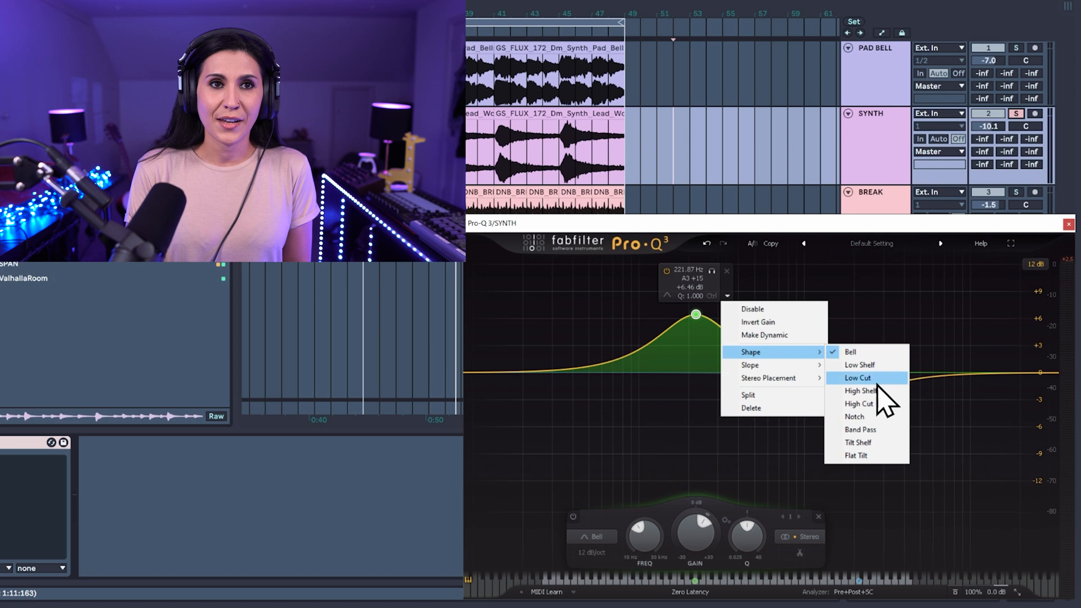
mouse_move(876, 365)
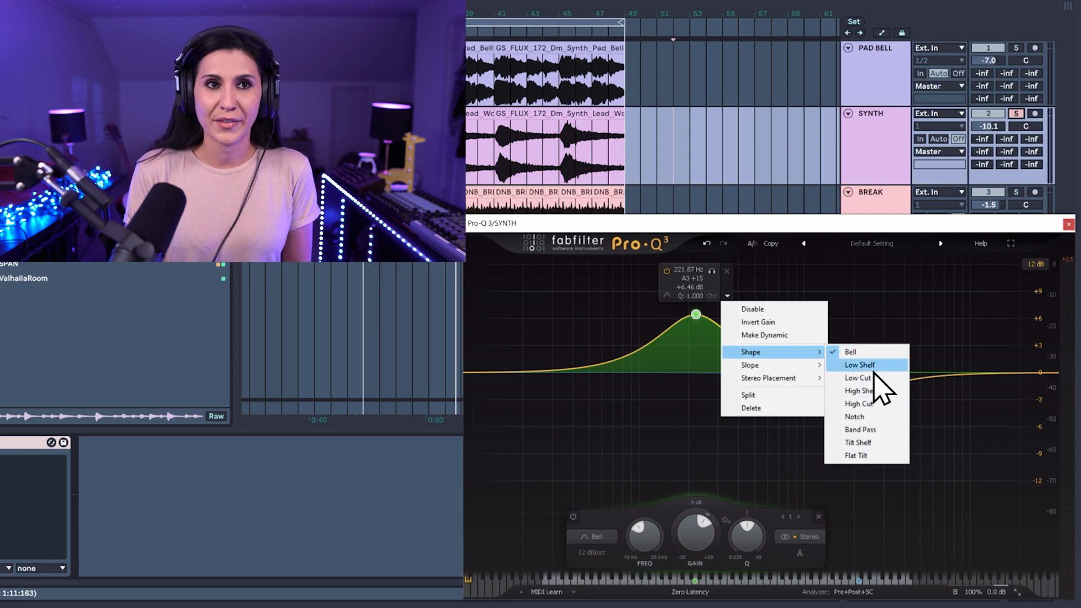
mouse_move(749, 365)
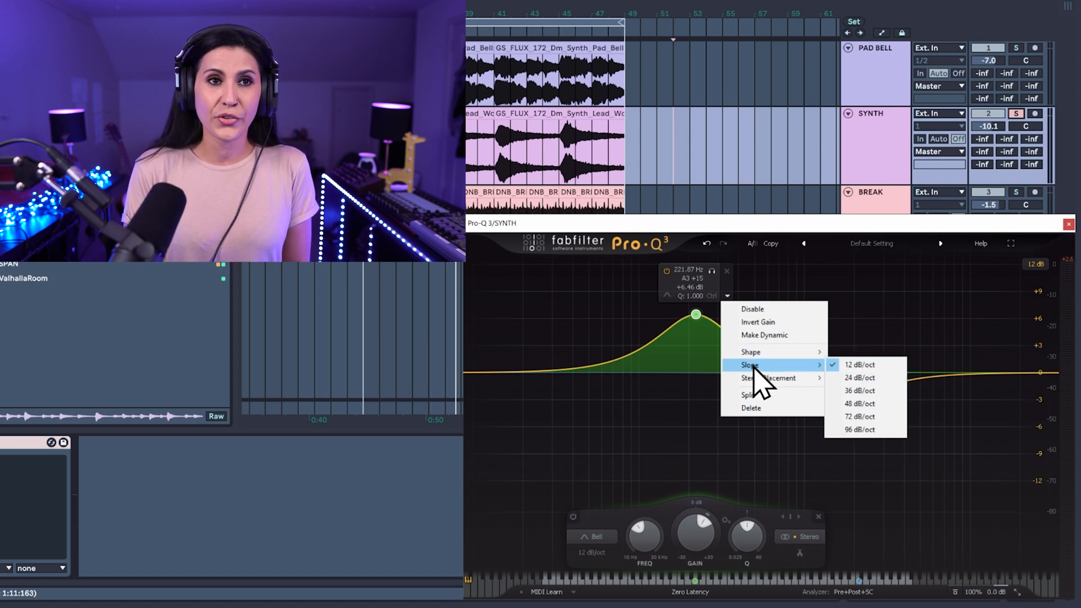
mouse_move(868, 378)
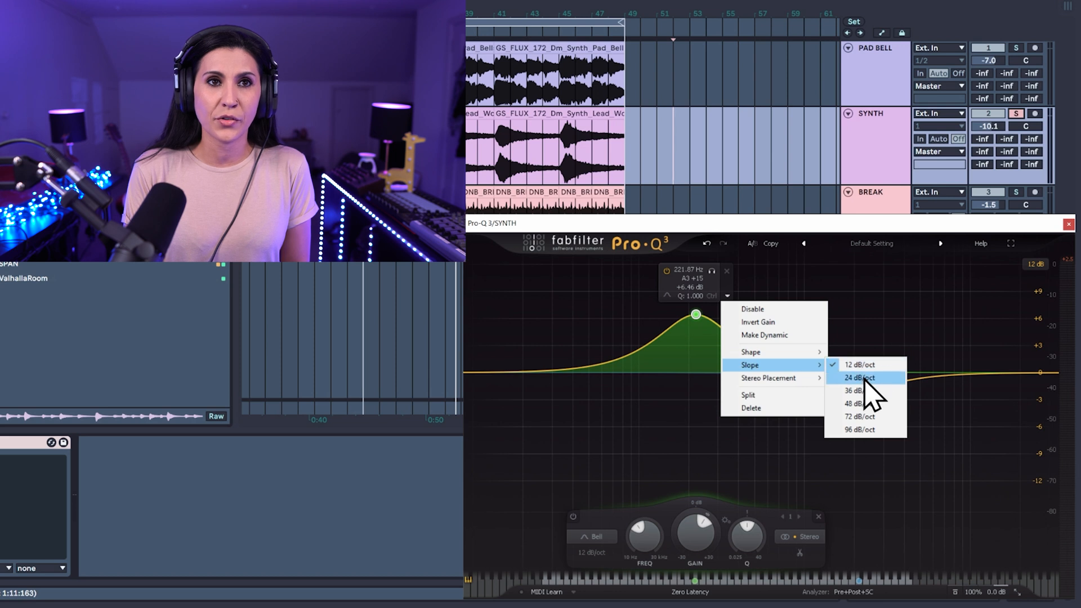
click(858, 378)
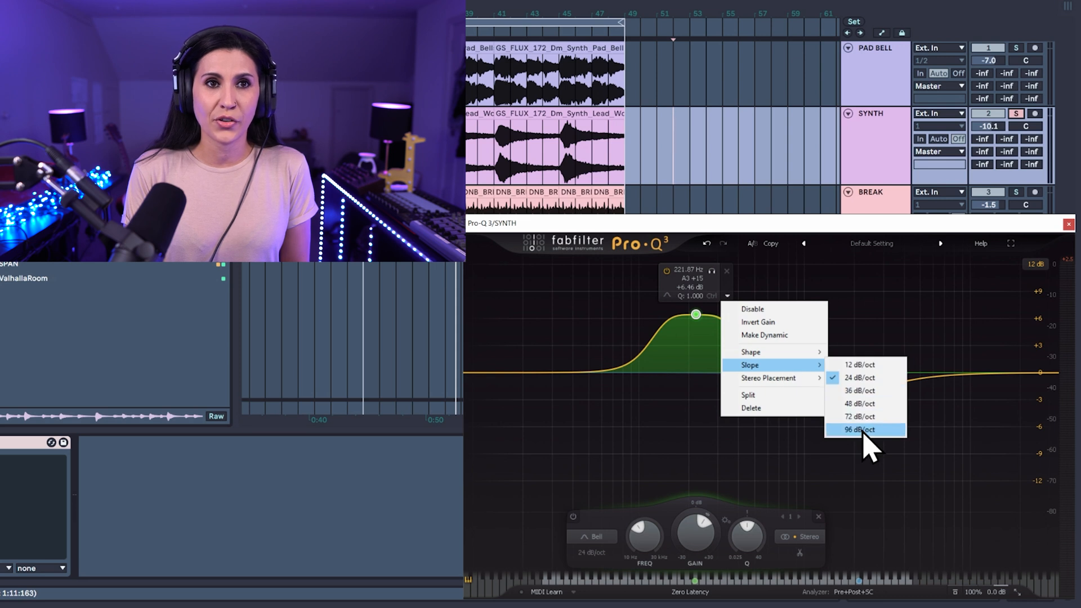
click(859, 430)
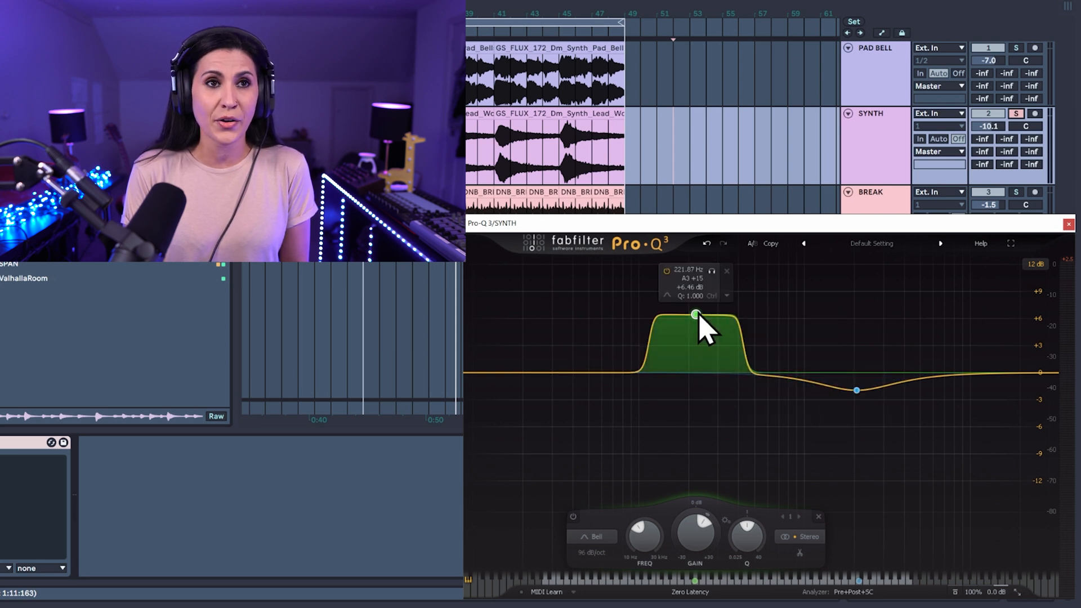
mouse_move(702, 338)
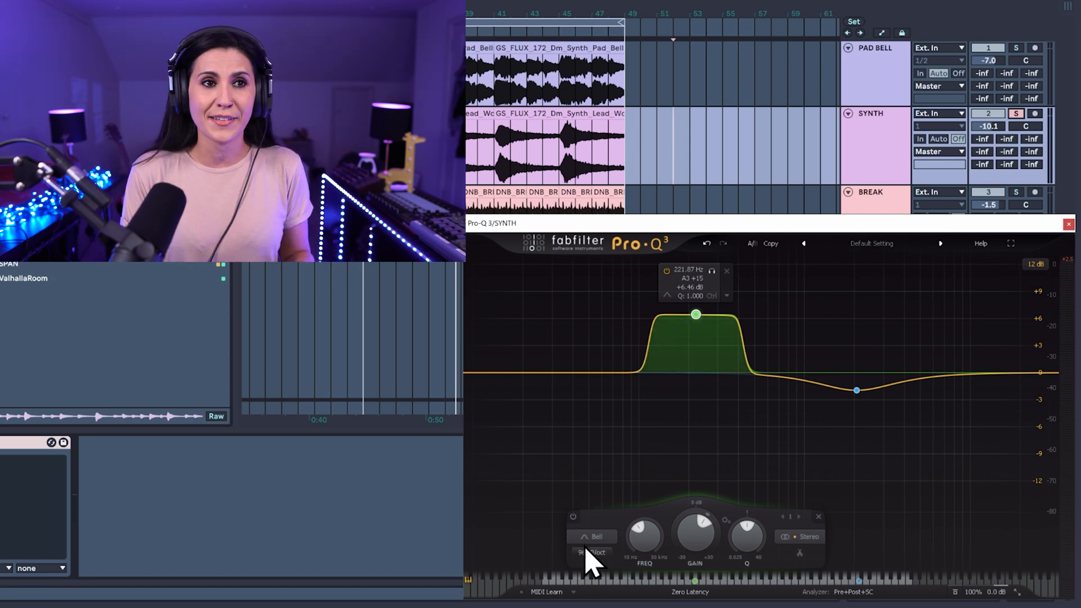
Set the 222 Hz band's slope back to 12 dB/oct
click(595, 553)
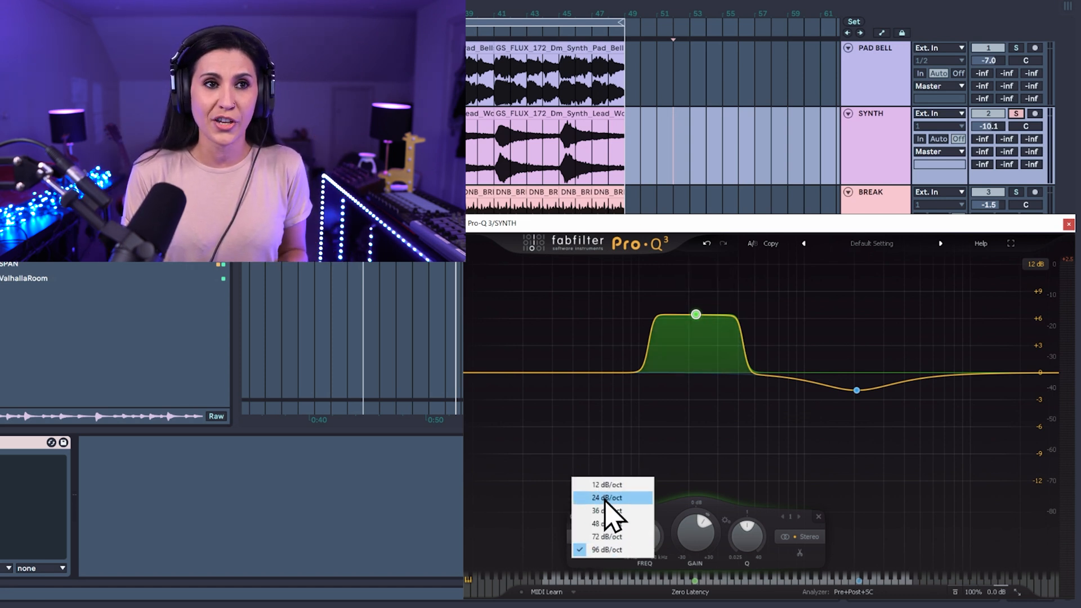
click(605, 484)
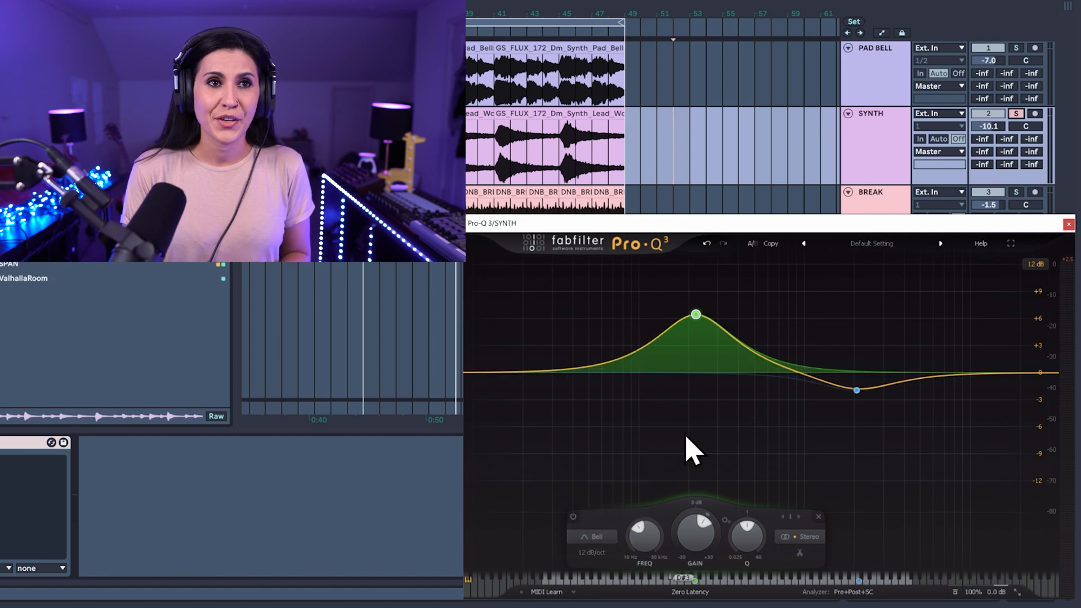
mouse_move(702, 341)
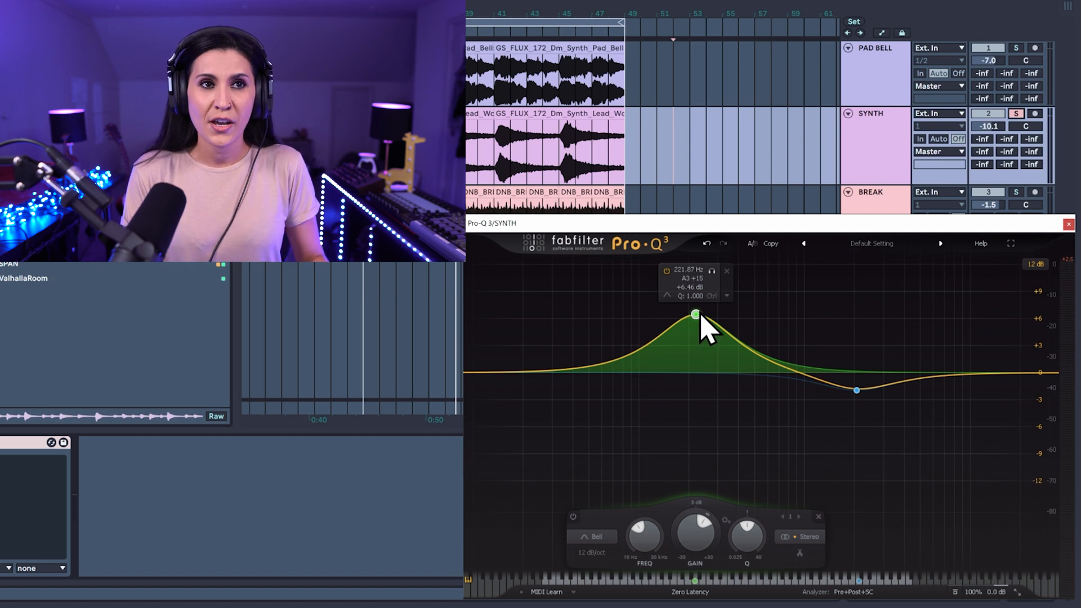
mouse_move(703, 331)
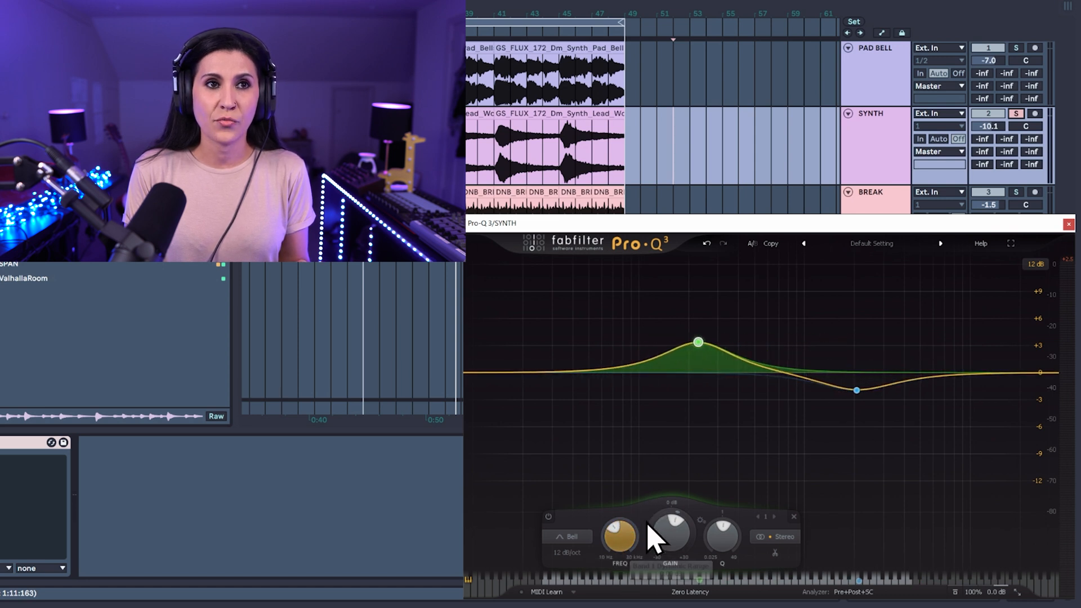
Switch the 228 Hz boost to left-only, then right-only stereo placement
right_click(698, 342)
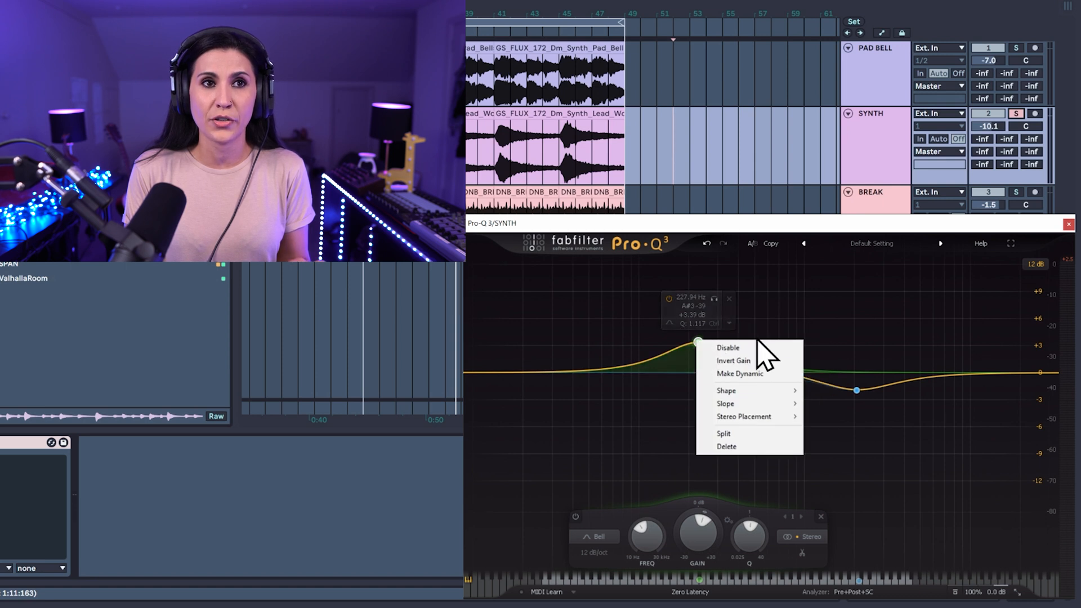
mouse_move(745, 416)
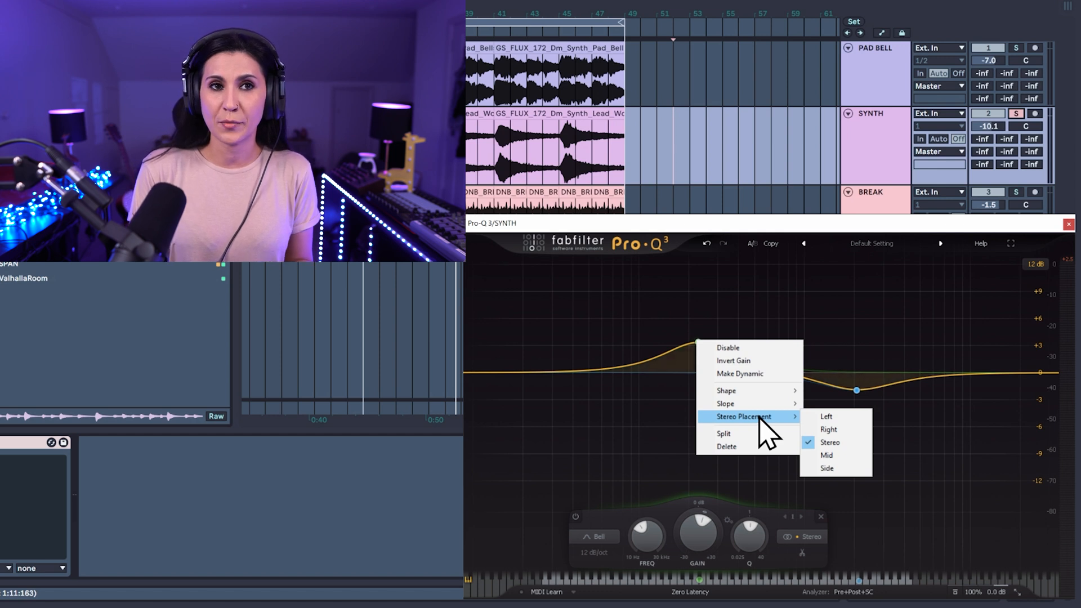
mouse_move(826, 416)
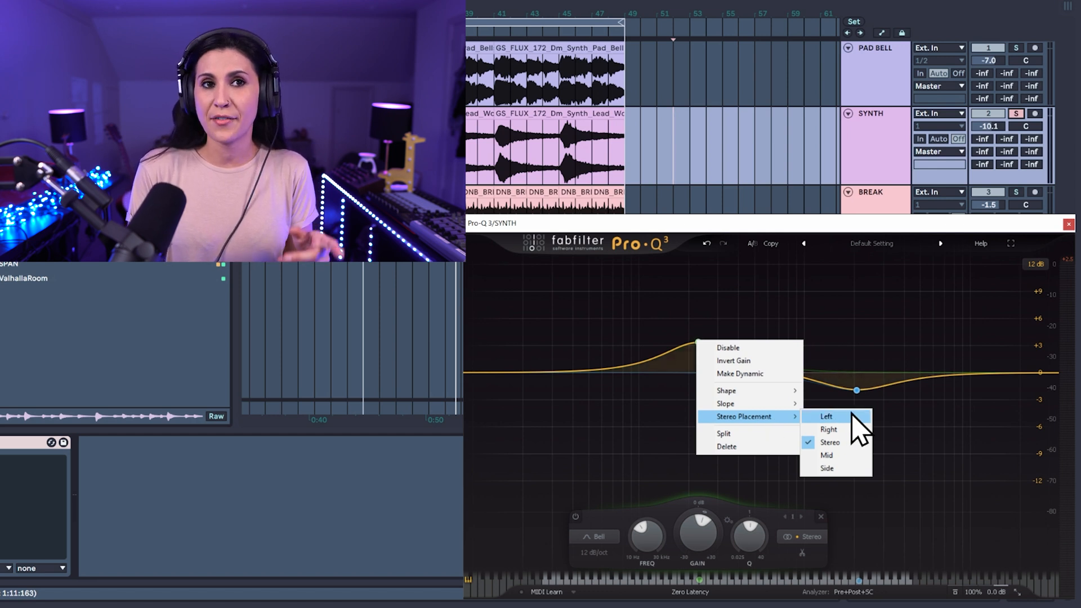
mouse_move(846, 483)
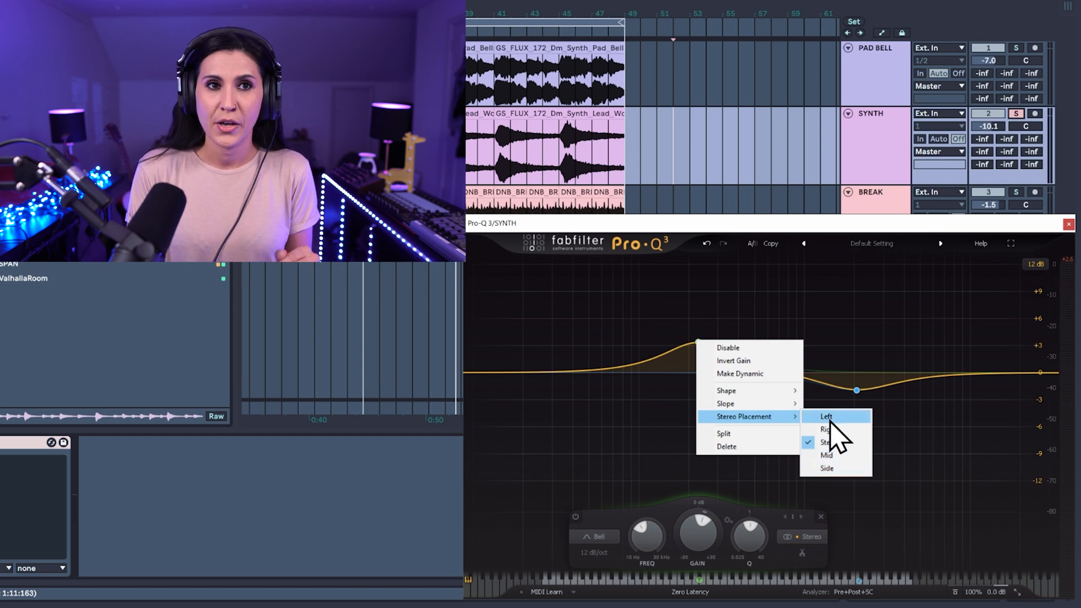
click(826, 417)
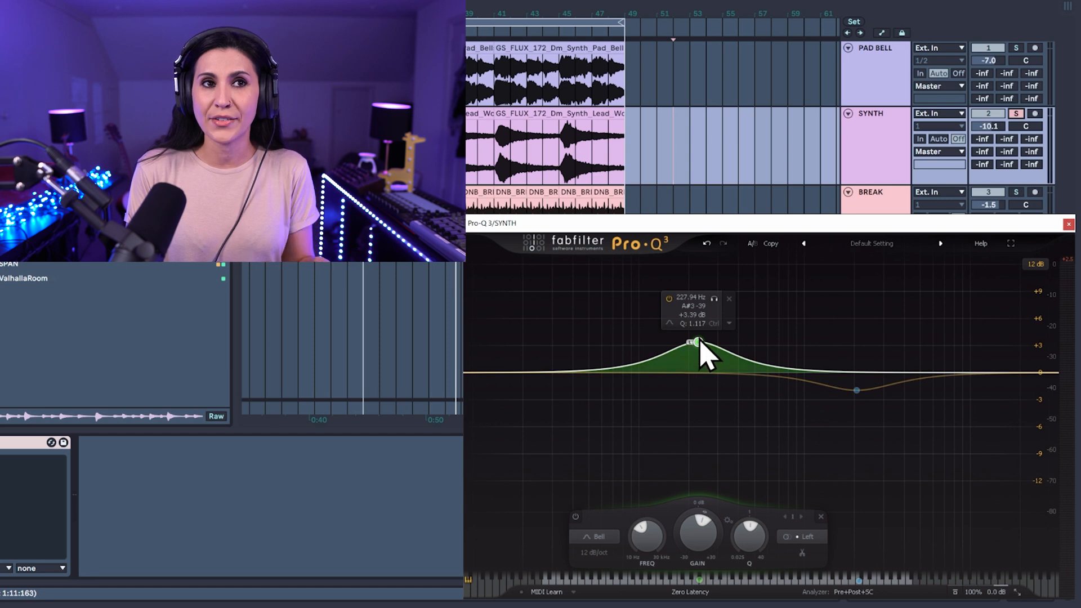
right_click(696, 341)
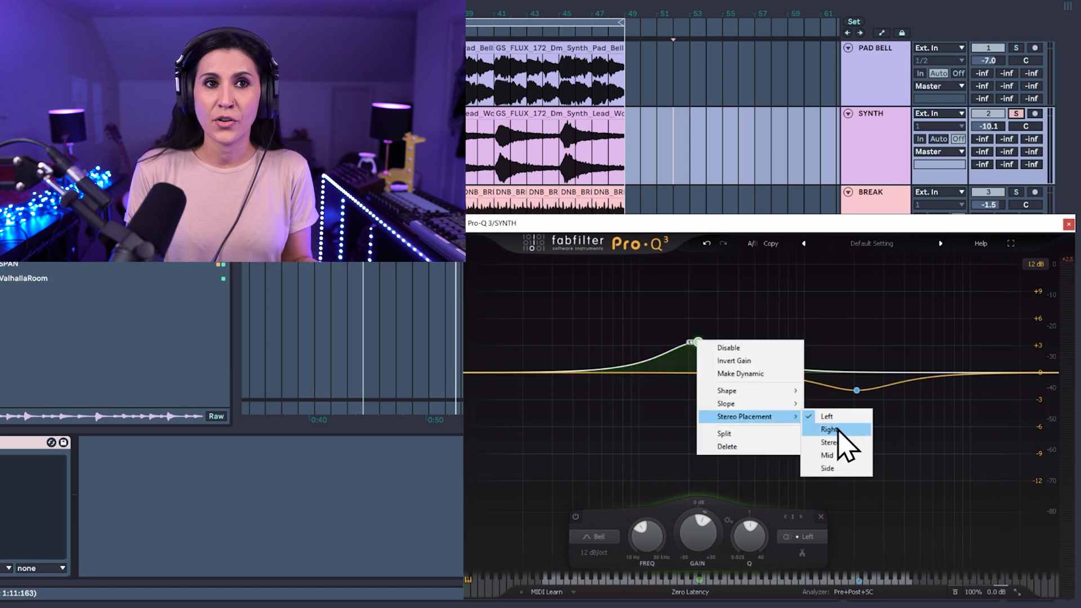
click(829, 430)
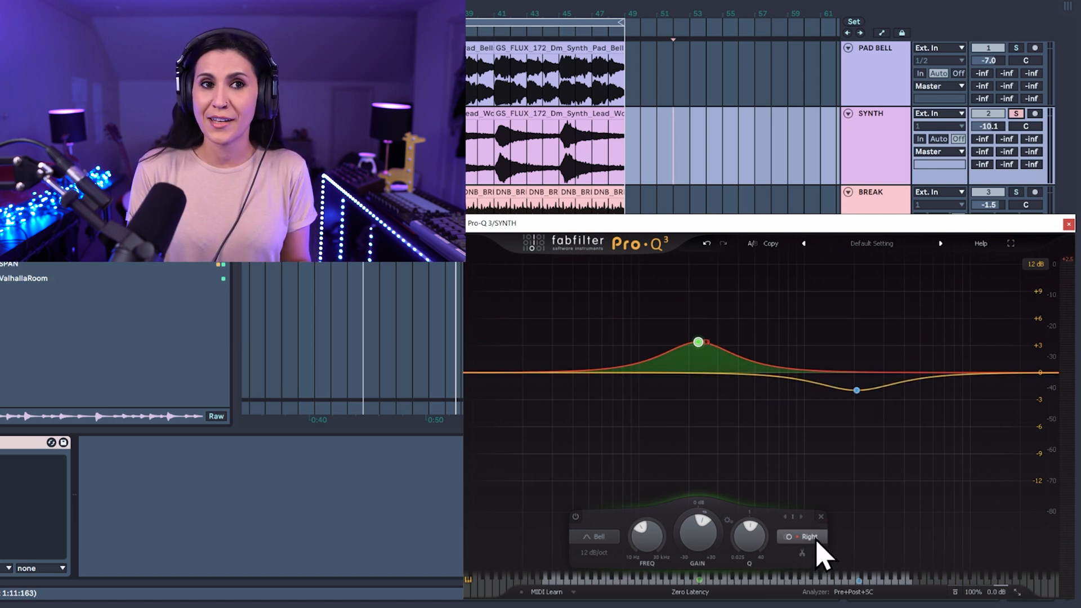
click(805, 537)
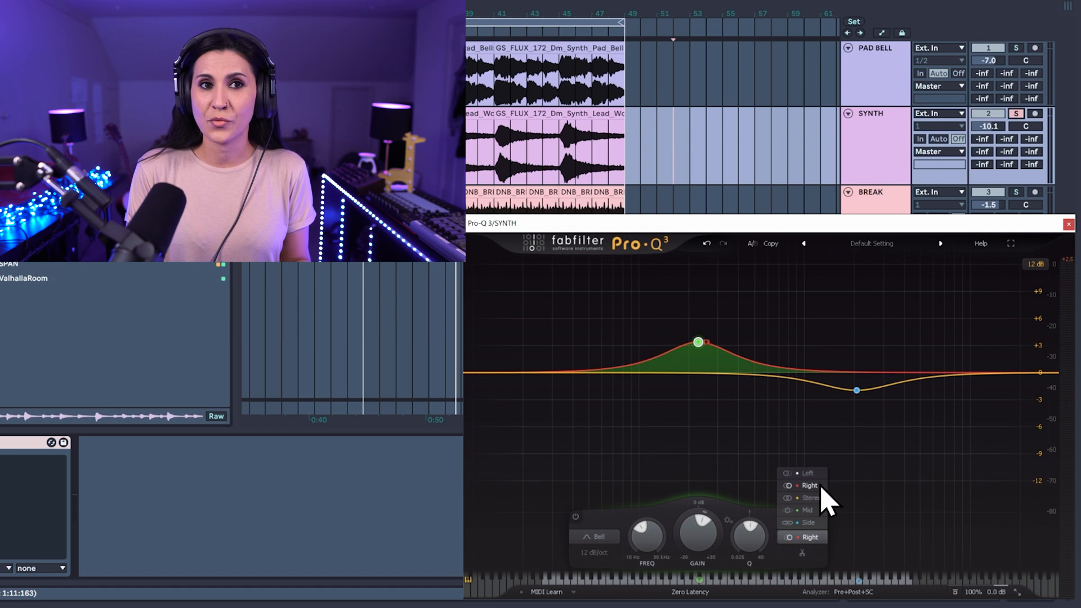
click(808, 498)
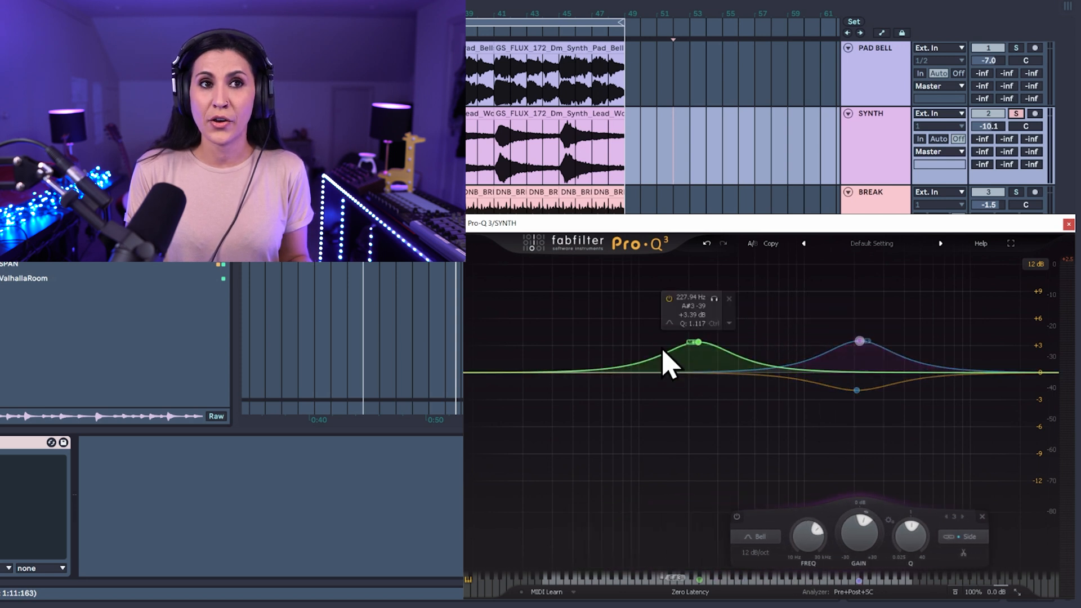
Select the side-only high boost band near 2.14 kHz
click(860, 340)
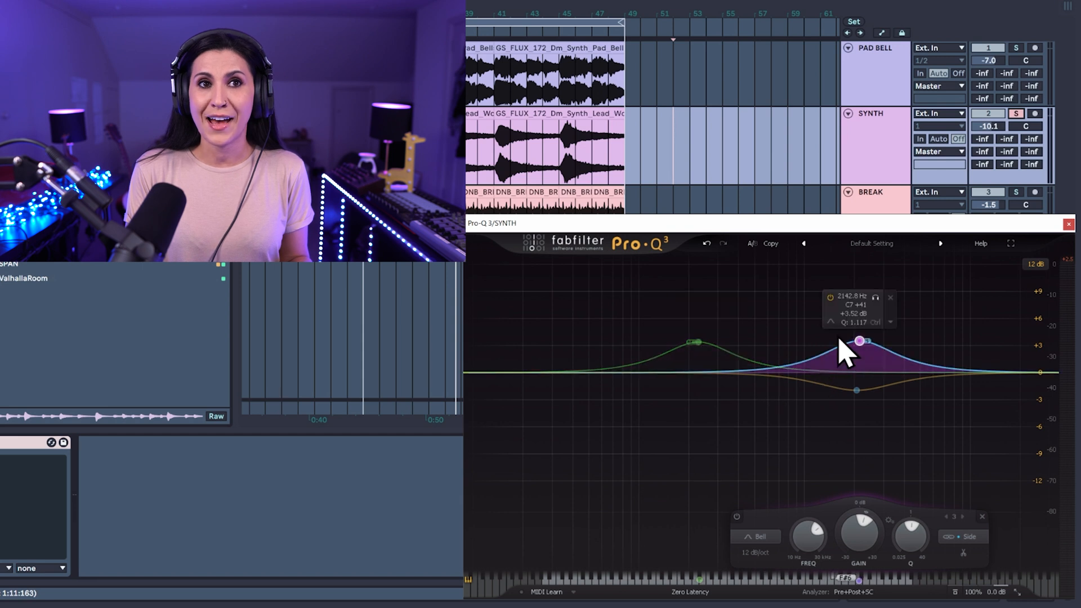
mouse_move(797, 324)
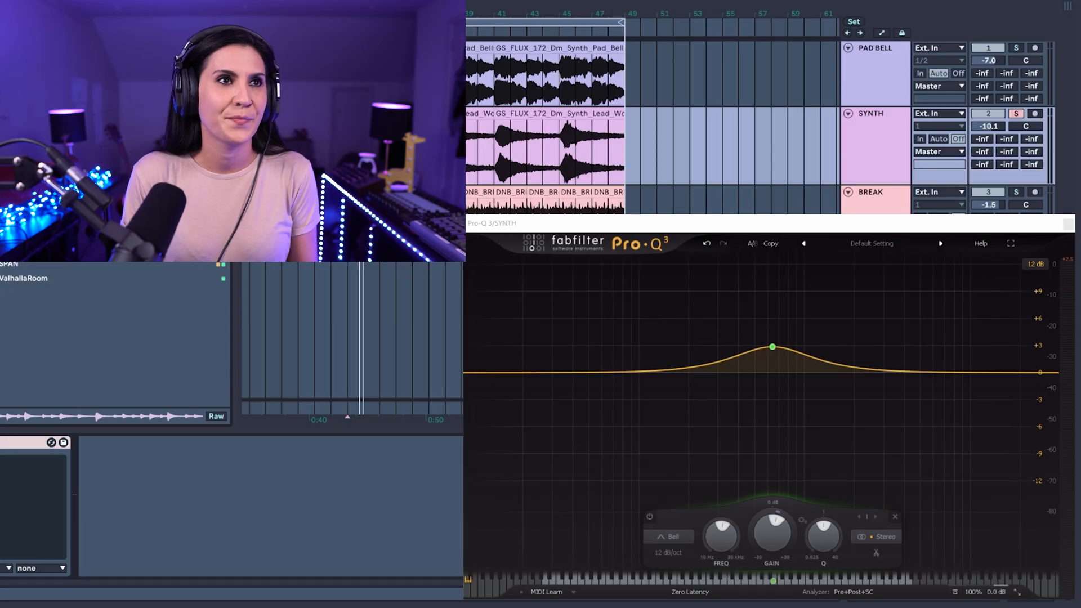
Play the synth to view the spectrum, then bypass the 528 Hz boost band
click(772, 347)
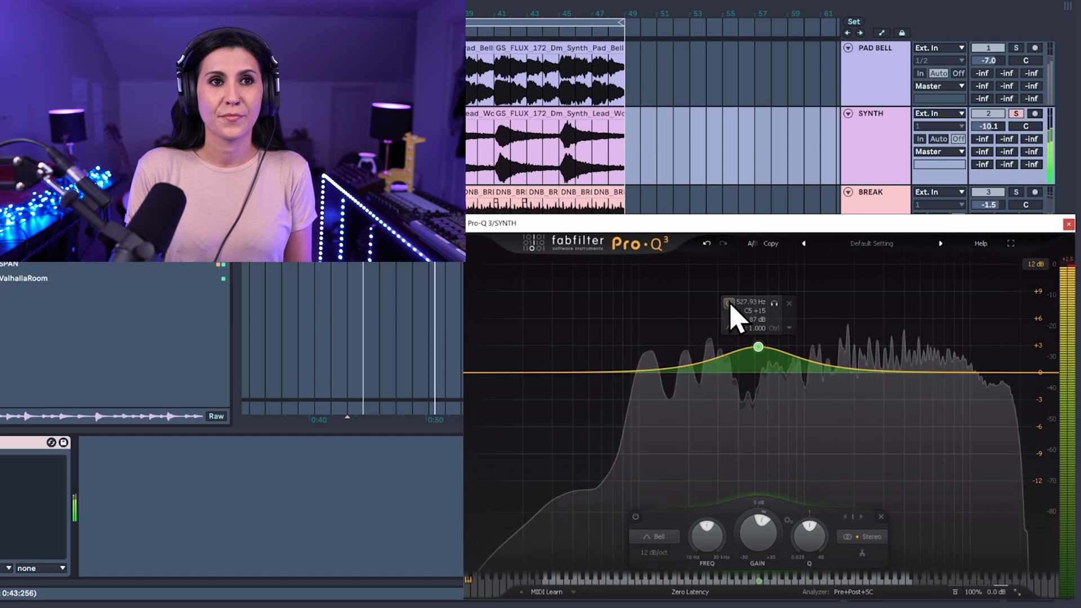
click(636, 517)
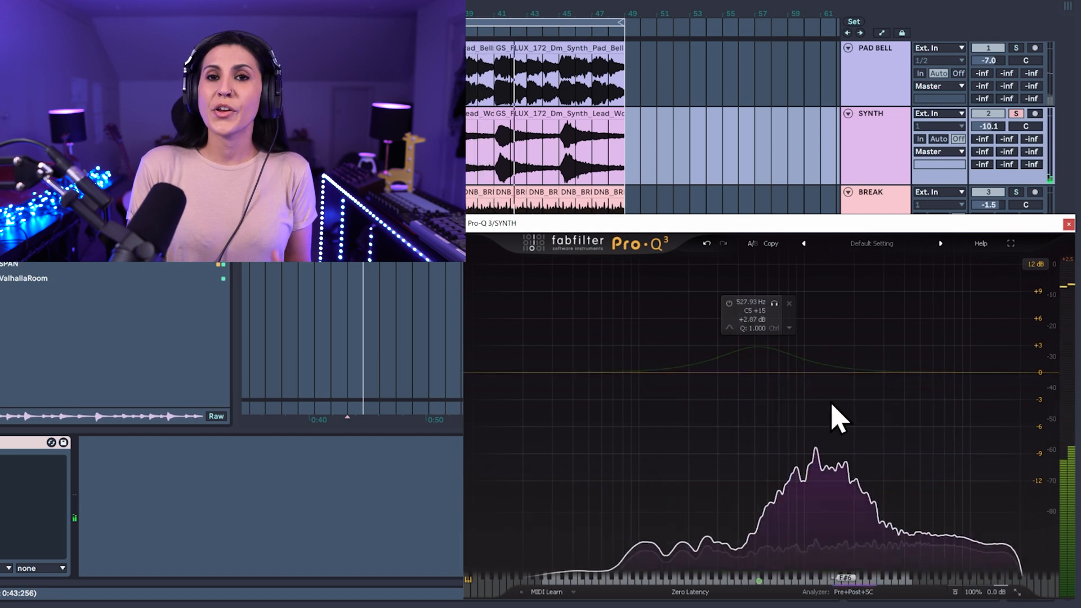
Re-enable the 528 Hz band and A/B compare two boosts against a cut plus 4.6 kHz boost
click(759, 354)
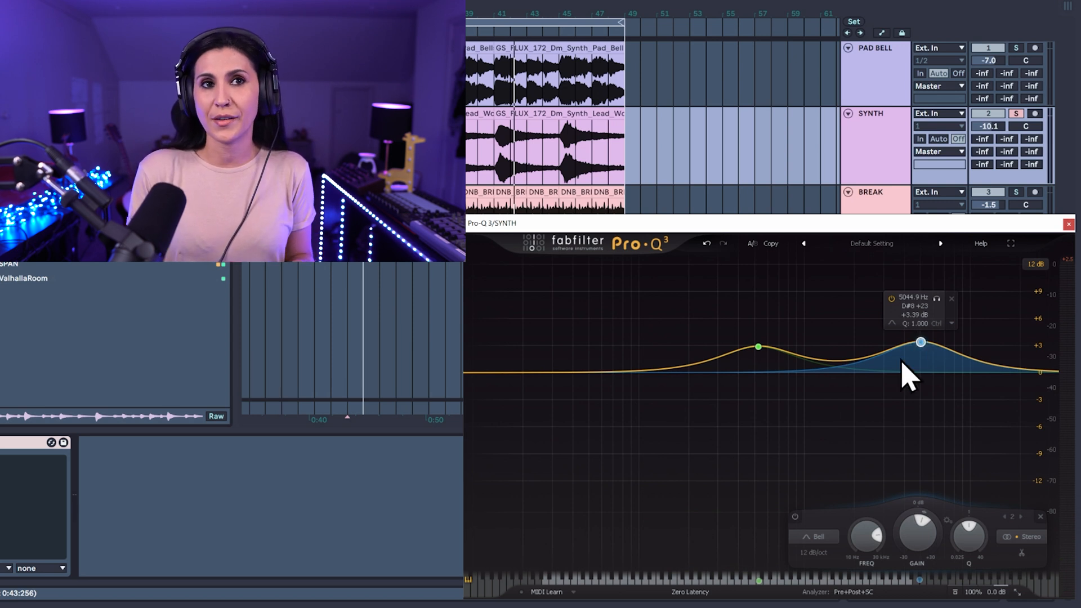
mouse_move(945, 372)
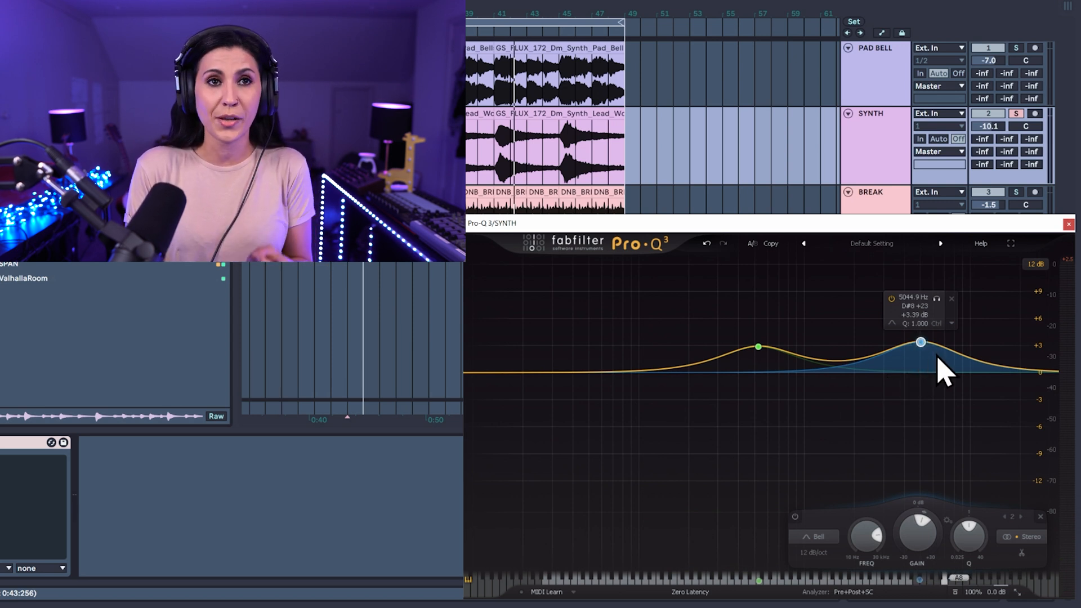
click(753, 242)
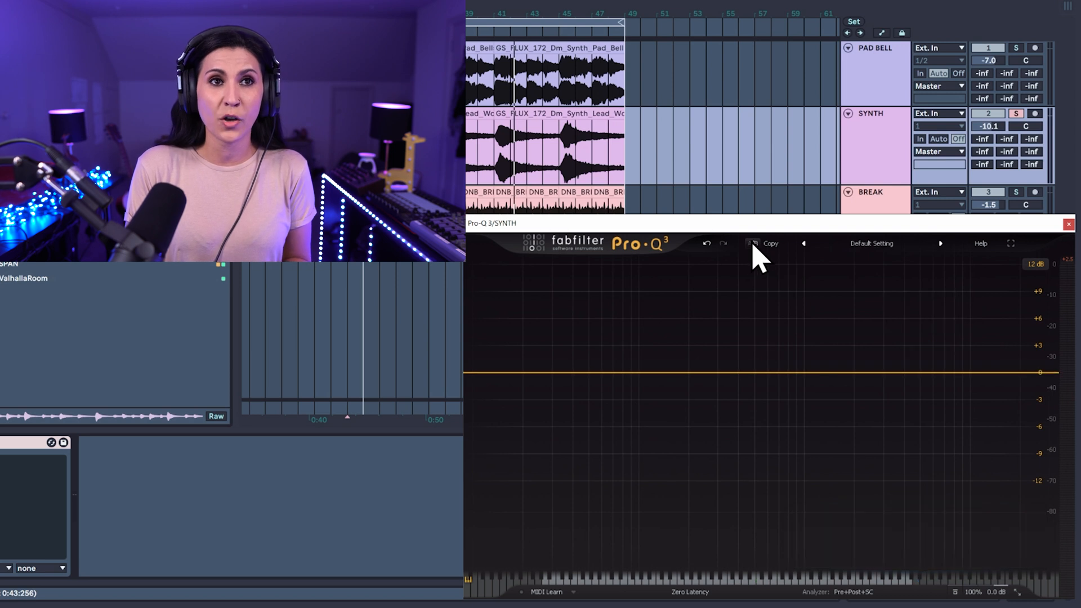
click(745, 379)
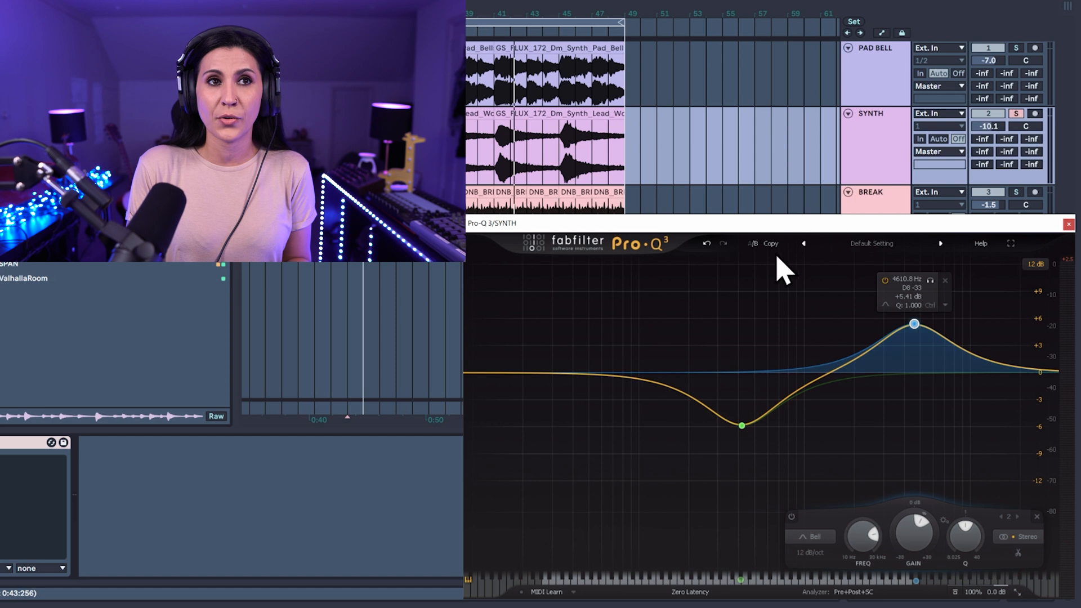
click(753, 243)
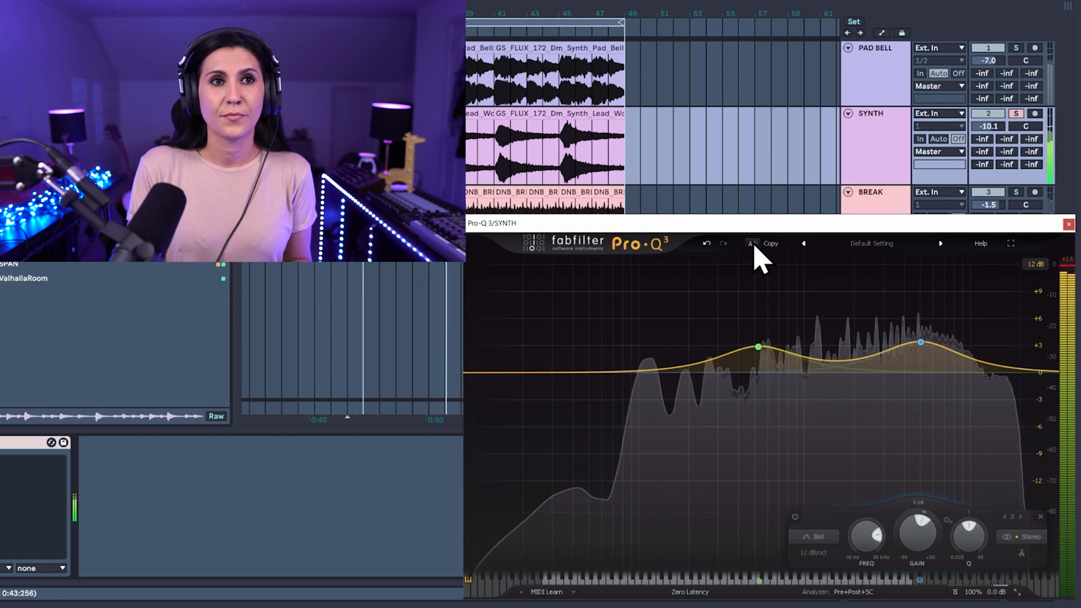
click(751, 243)
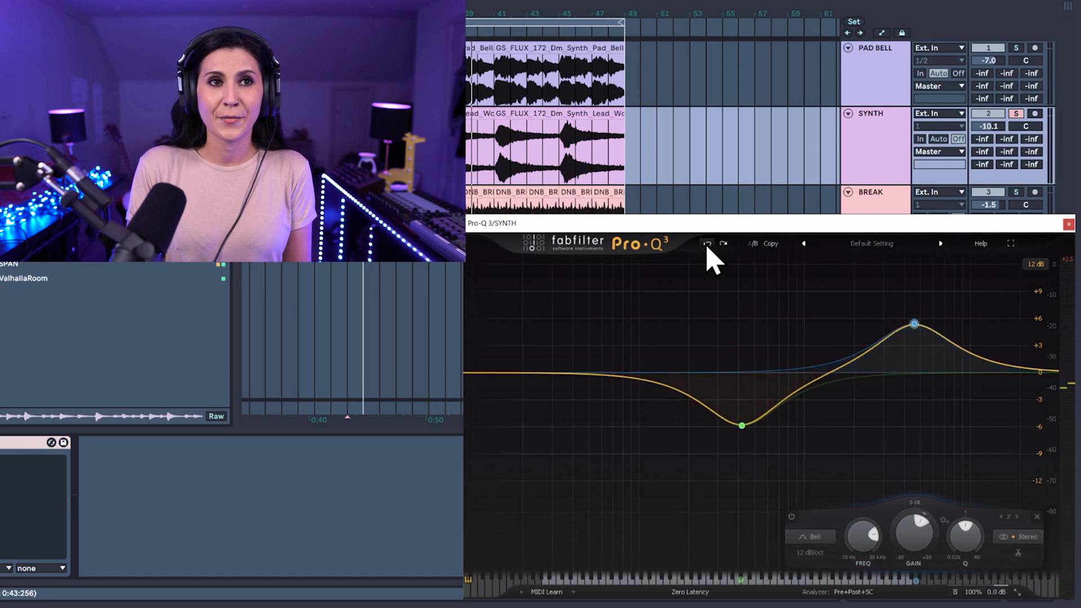
click(707, 243)
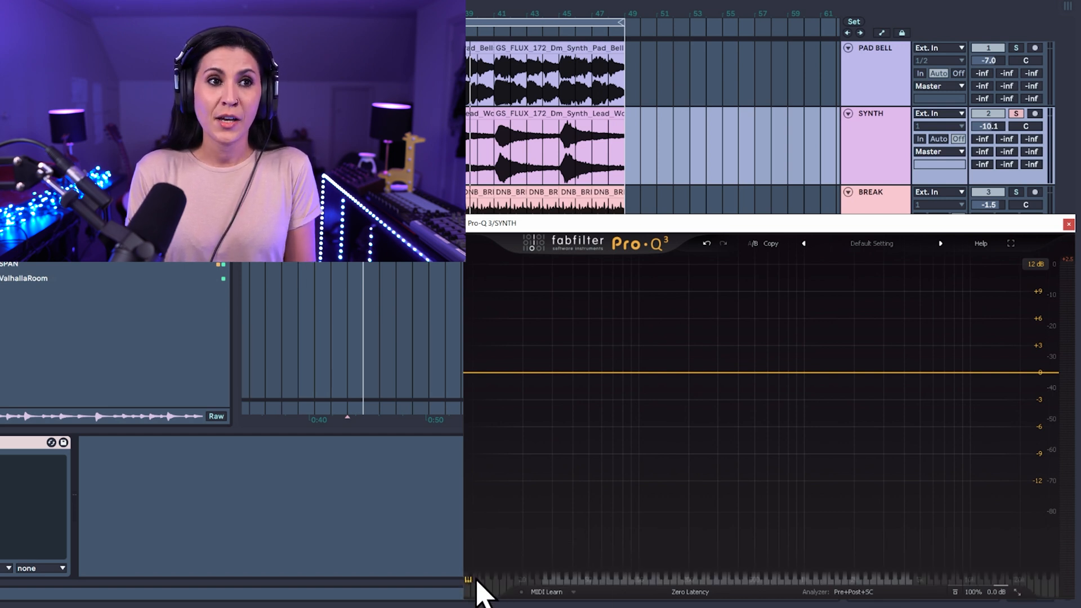
mouse_move(651, 594)
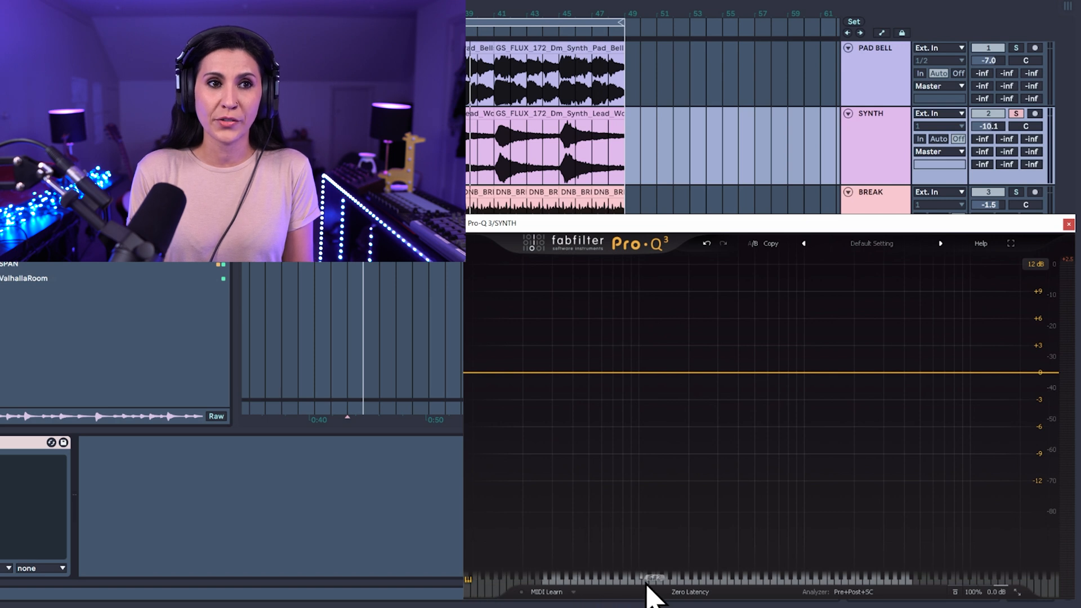
mouse_move(697, 591)
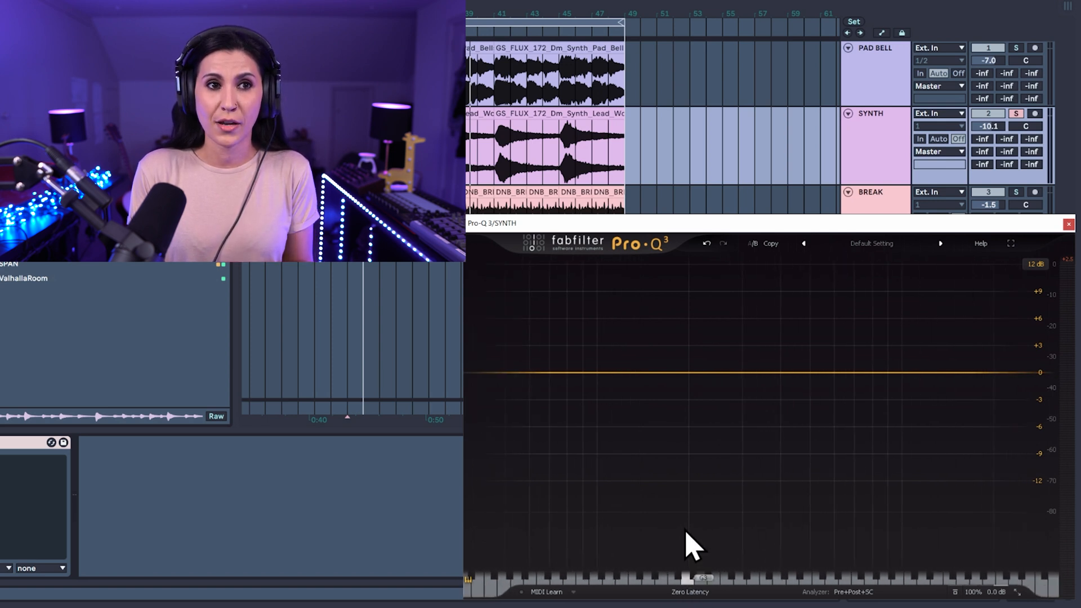
mouse_move(695, 586)
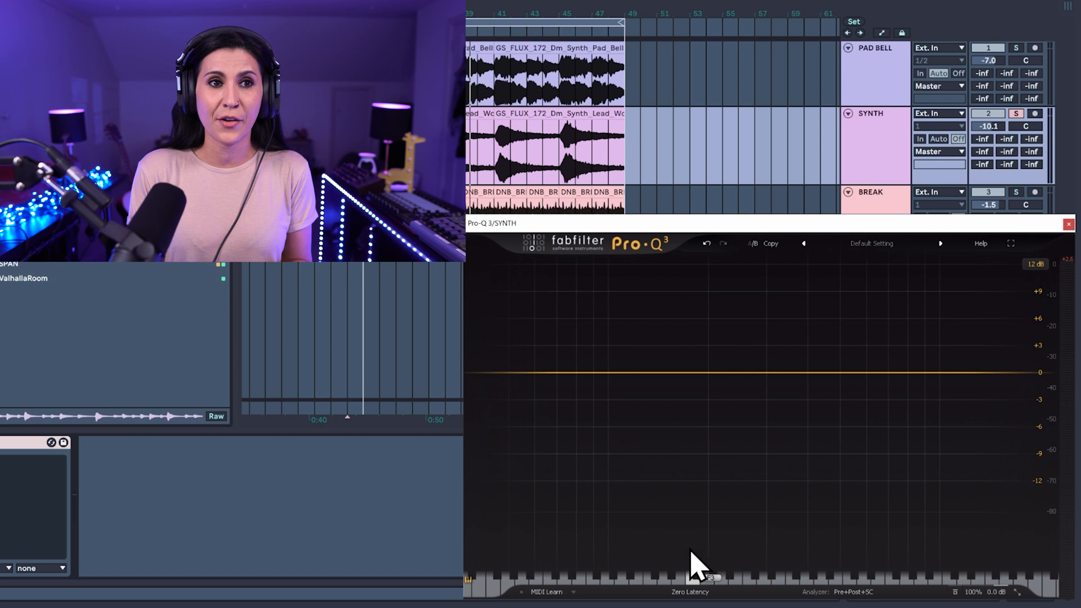
mouse_move(722, 548)
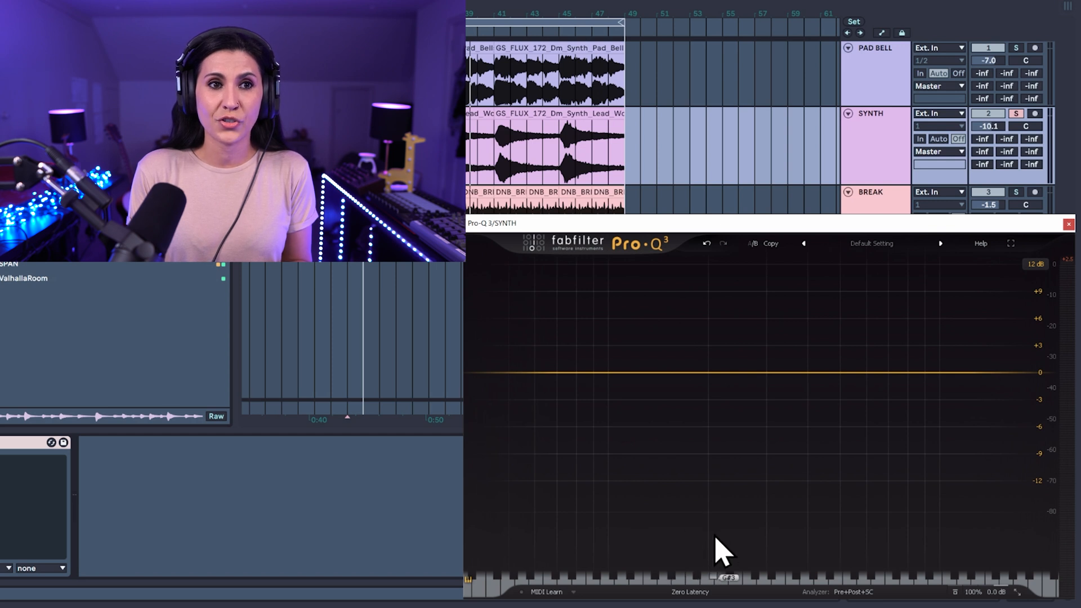
mouse_move(717, 455)
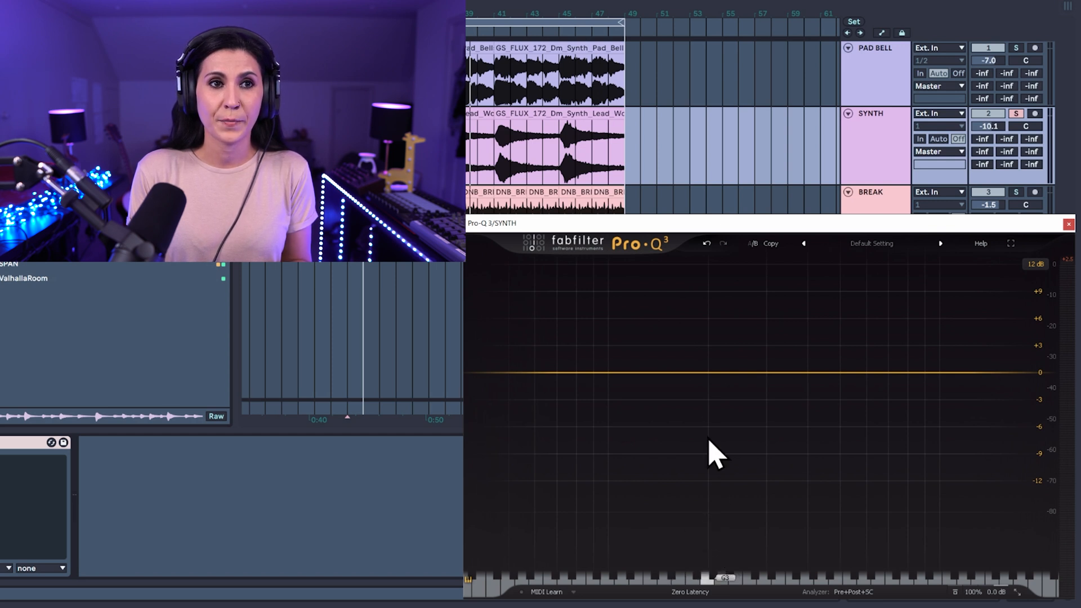
Clear all EQ bands, leaving a flat curve with the analyzer running
click(702, 371)
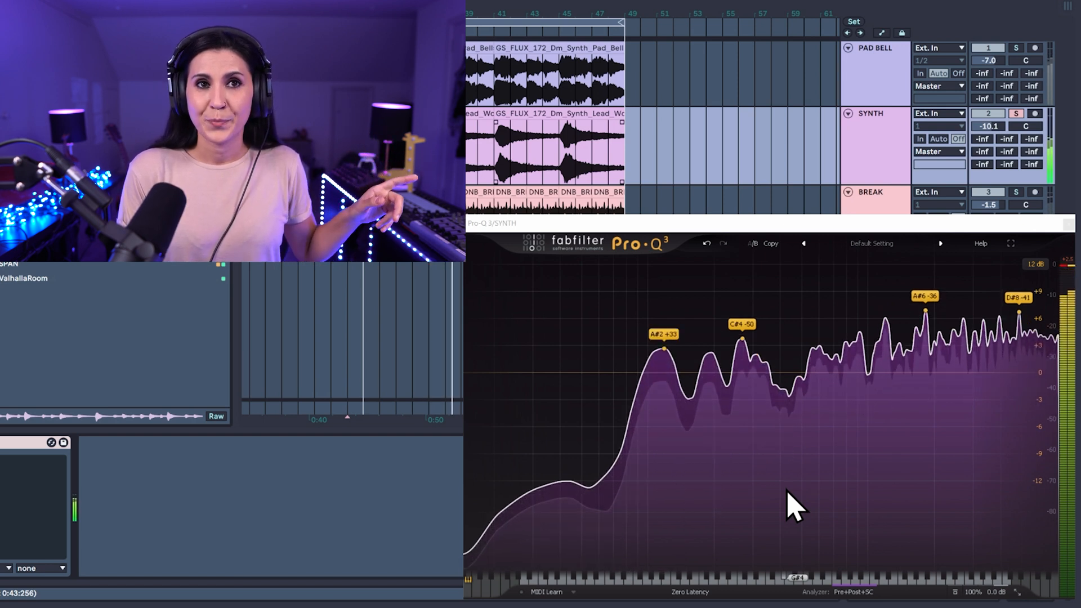
mouse_move(759, 397)
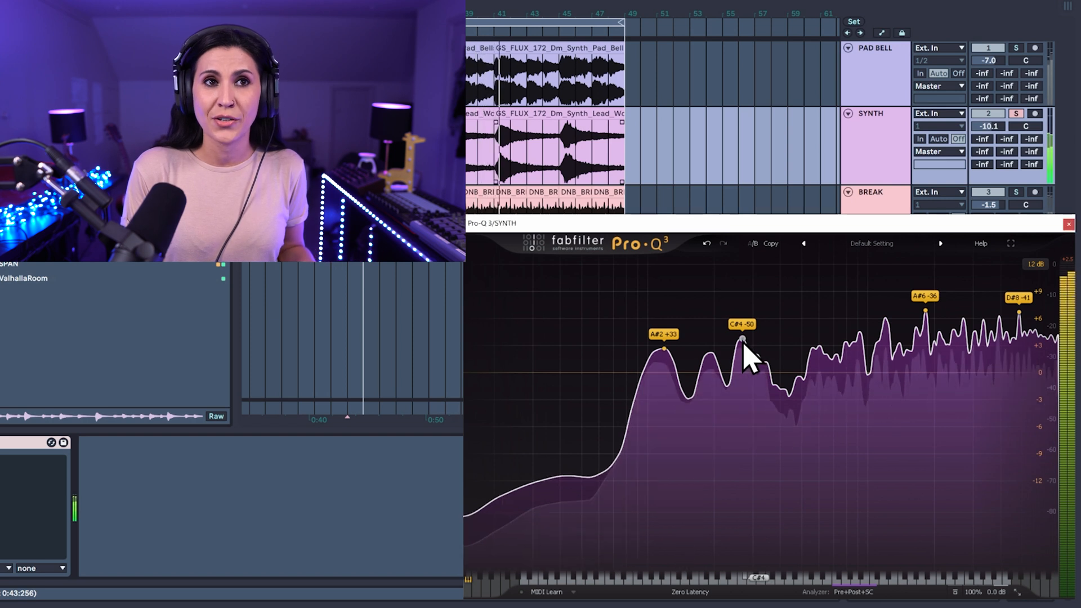
click(743, 343)
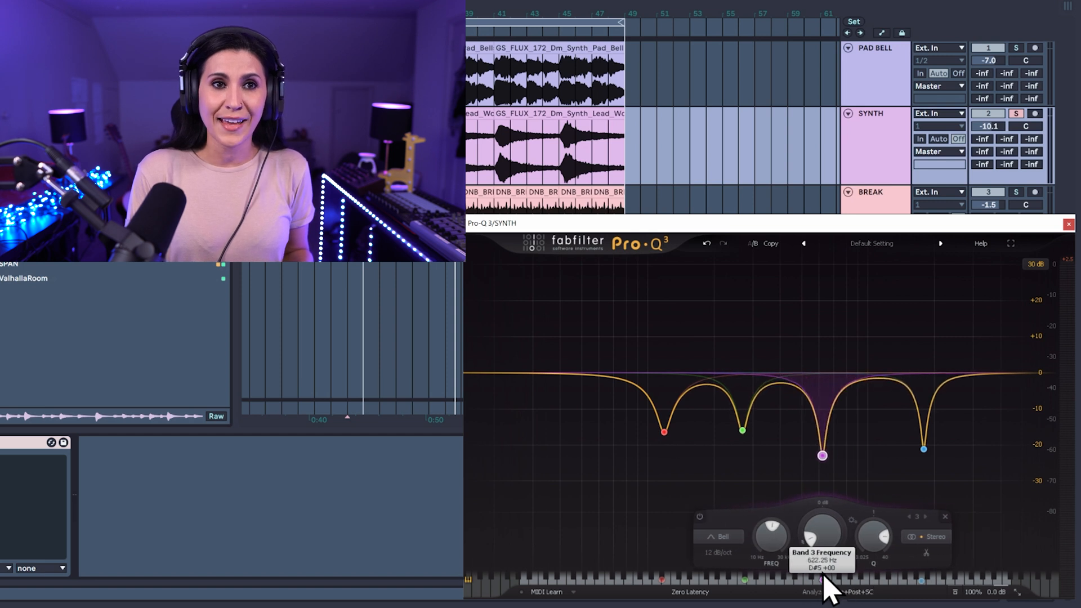
Adjust the third notch band's frequency
click(761, 430)
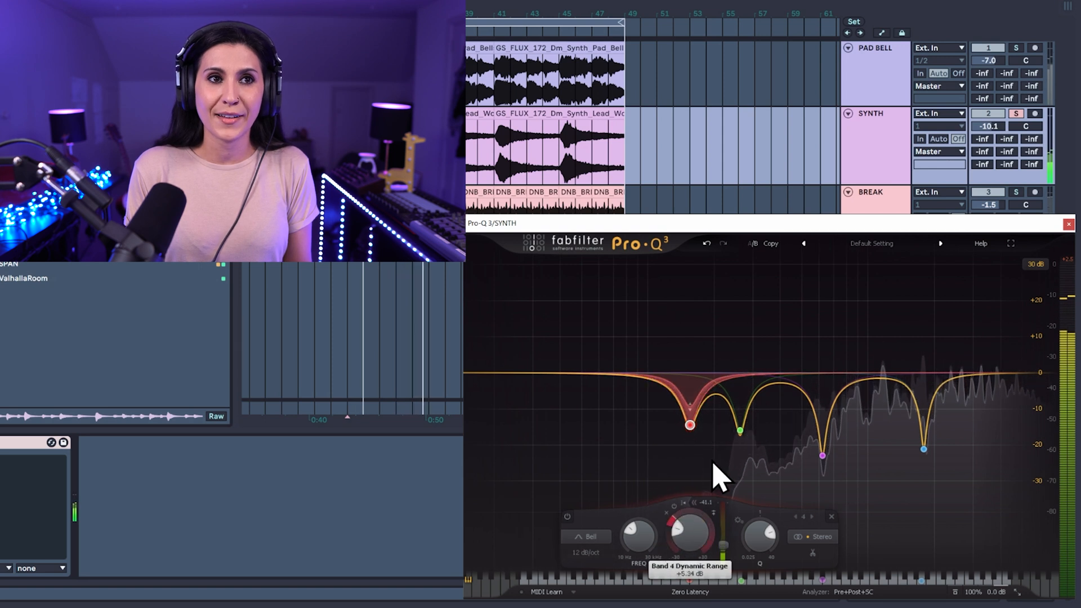
Set band 4's dynamic range using the Gain knob's outer ring
click(739, 430)
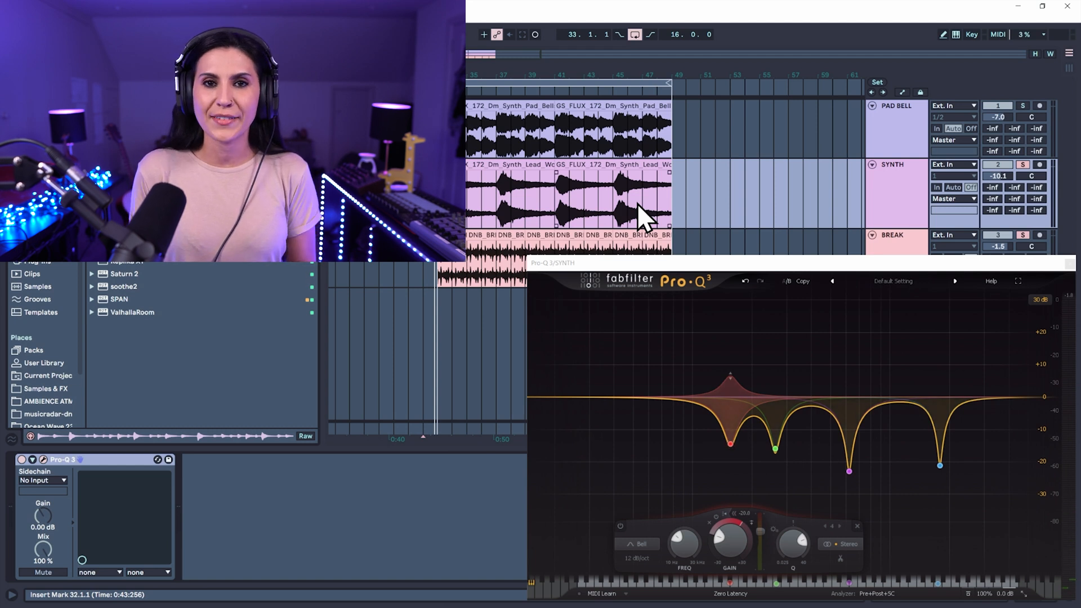
mouse_move(65, 486)
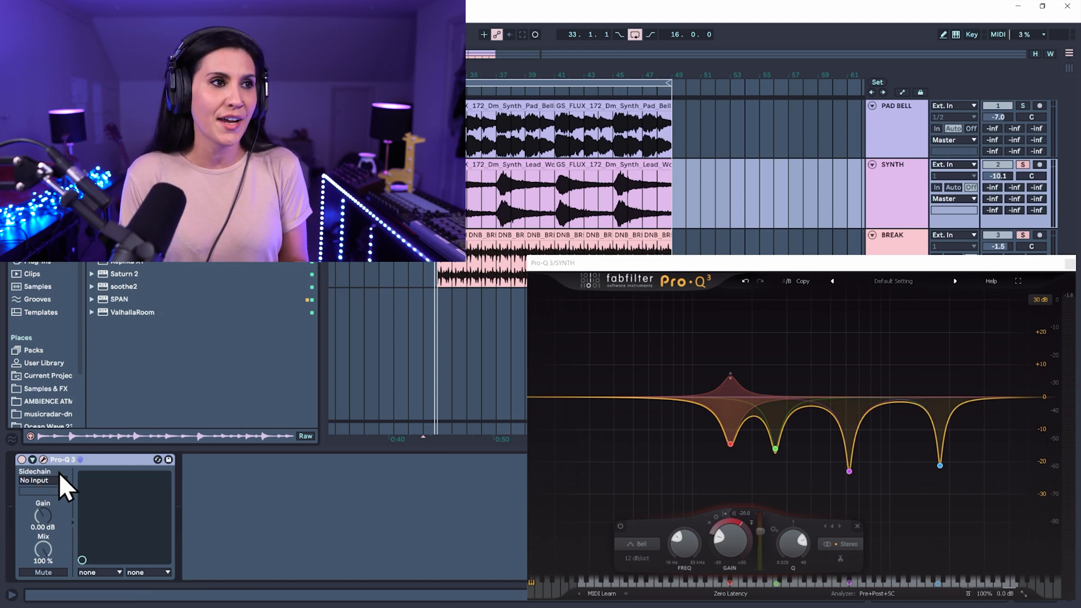
Route the BREAK track, post FX, into Pro-Q 3's sidechain input
click(36, 480)
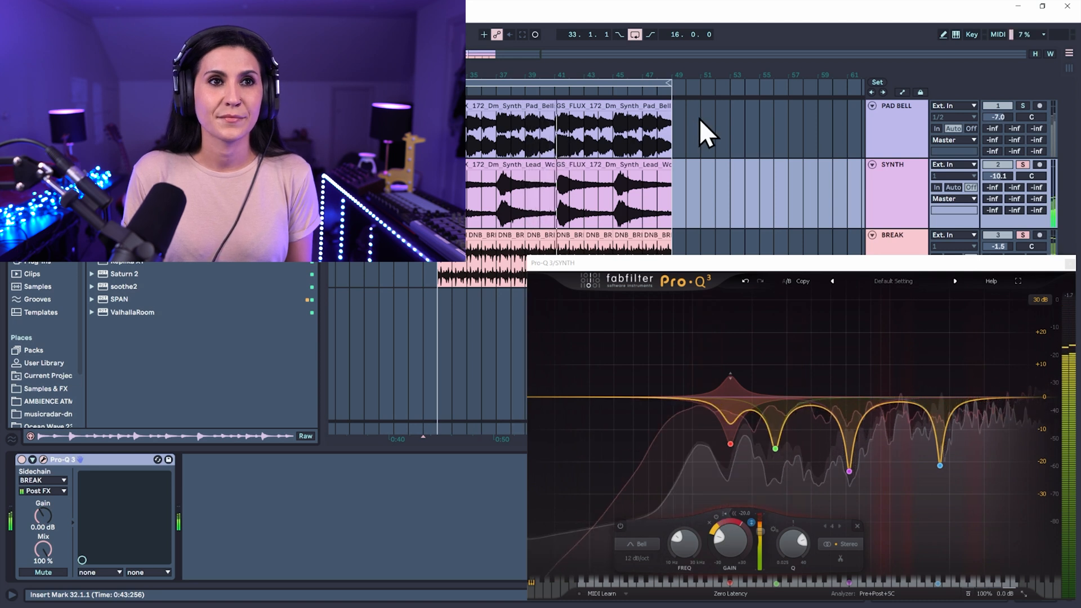
click(41, 479)
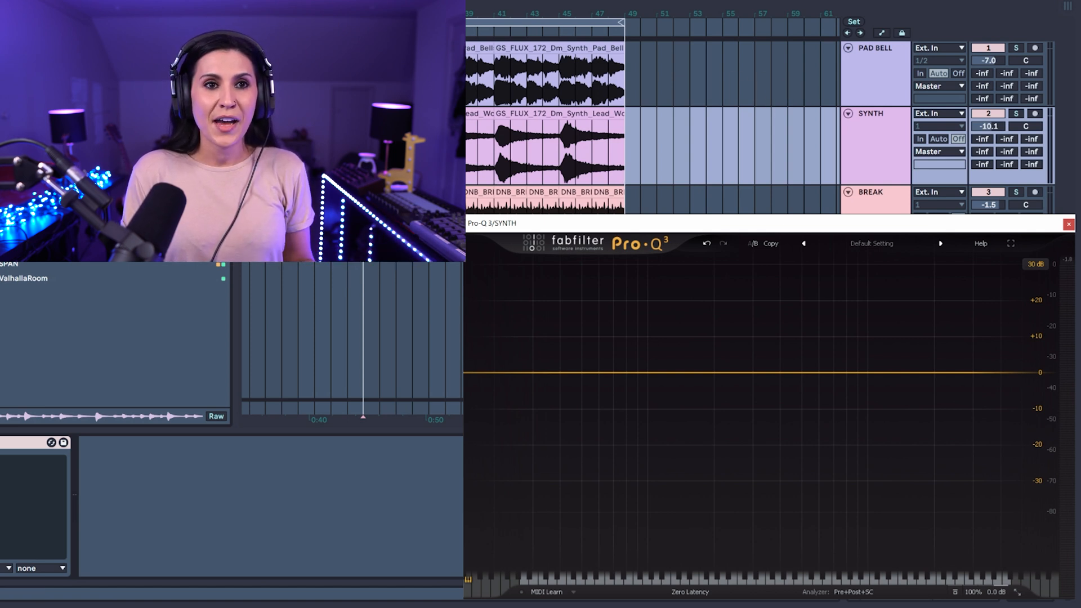
Bring up the Analyzer settings in the bottom bar to show PAD BELL's external spectrum
click(854, 592)
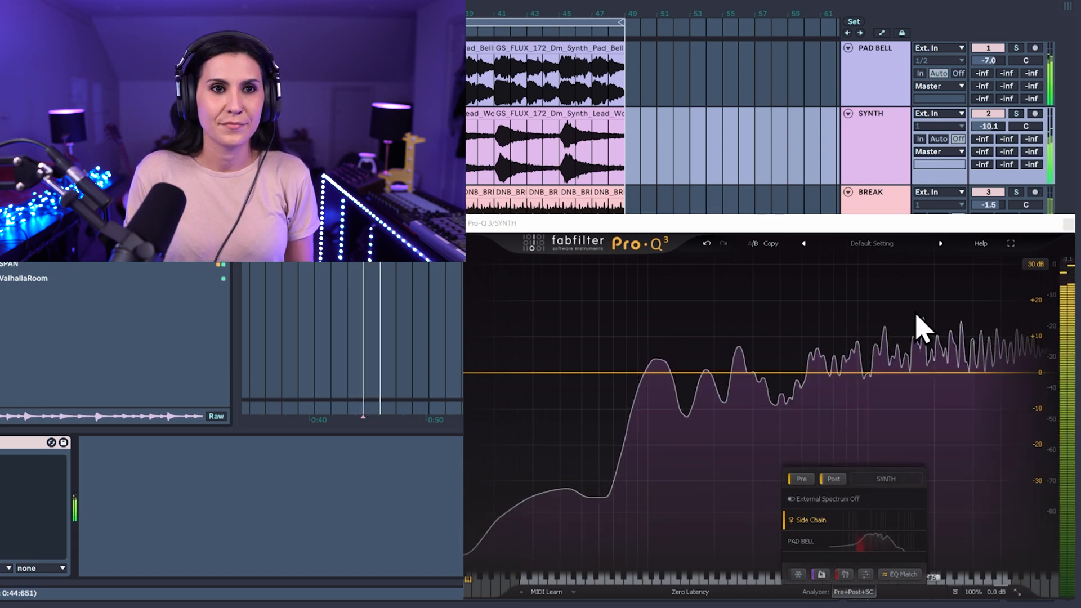
mouse_move(855, 569)
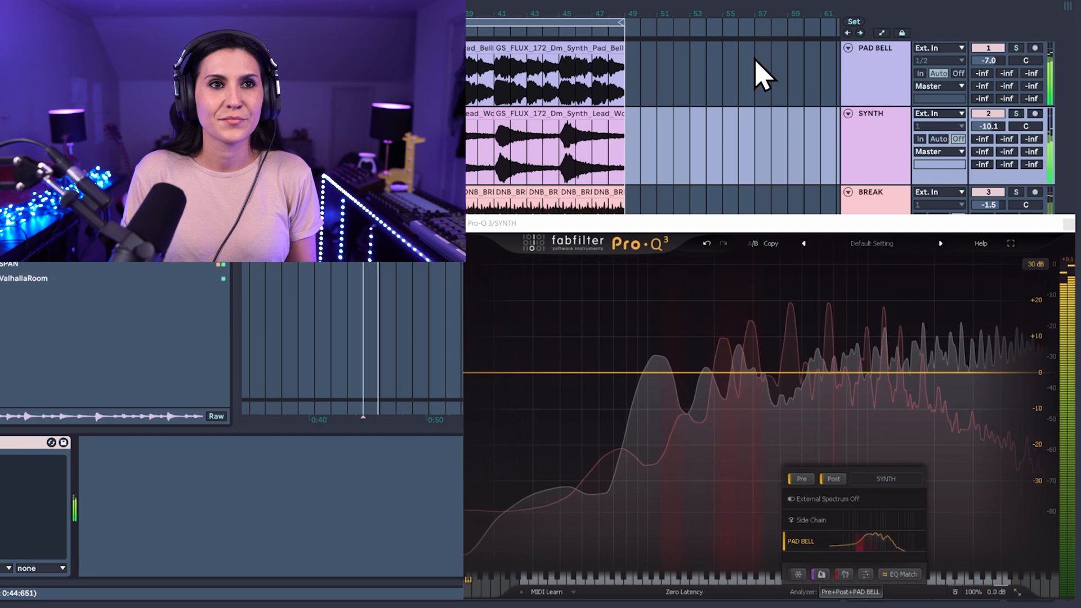
mouse_move(748, 338)
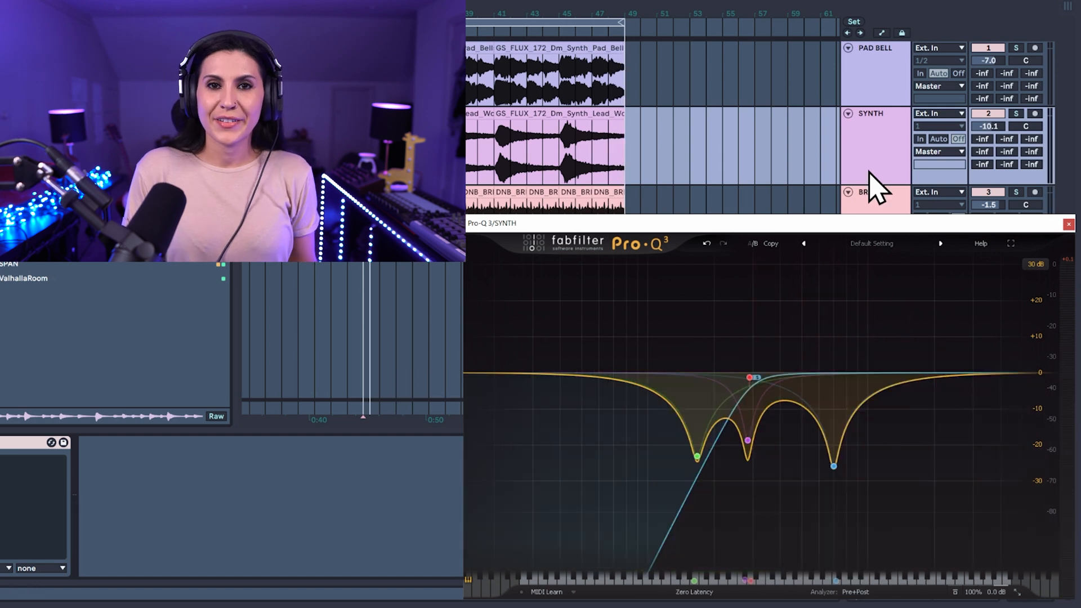
mouse_move(921, 182)
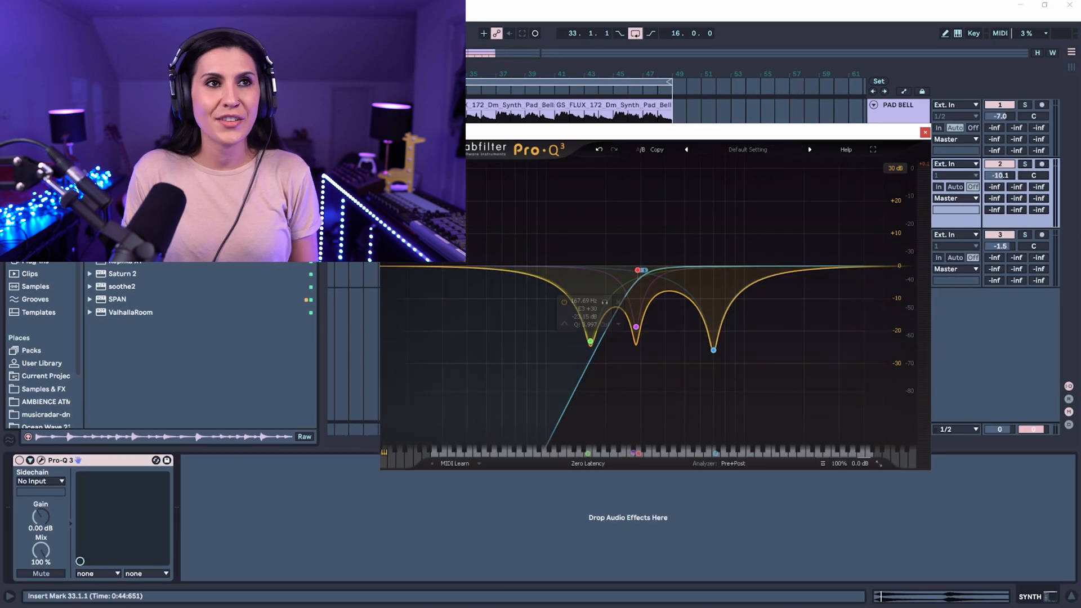
Switch the Pro-Q 3 window to a larger preset size from the size list
click(878, 463)
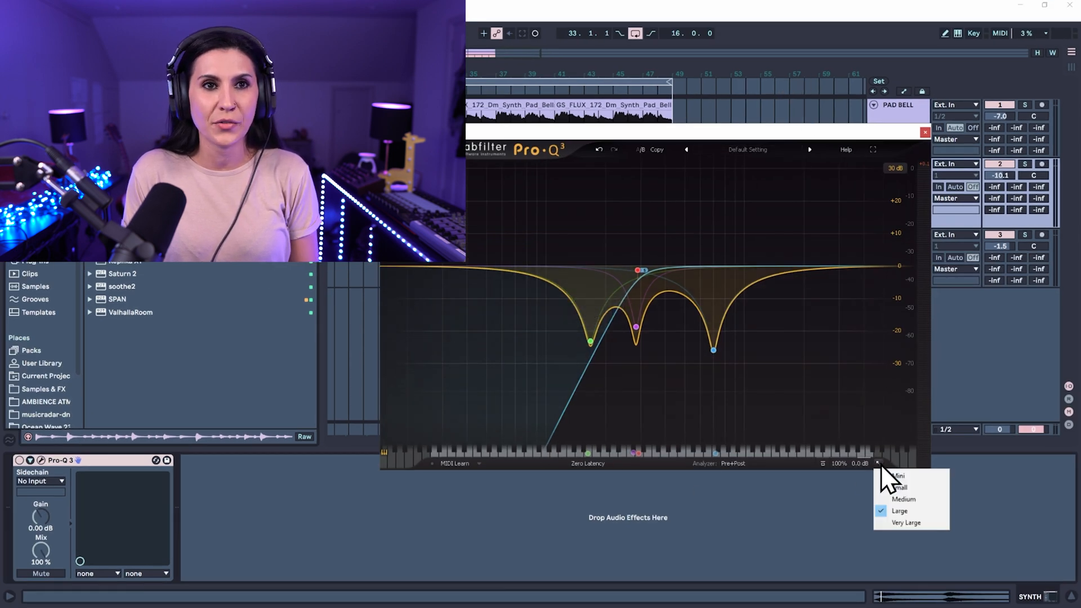
click(904, 498)
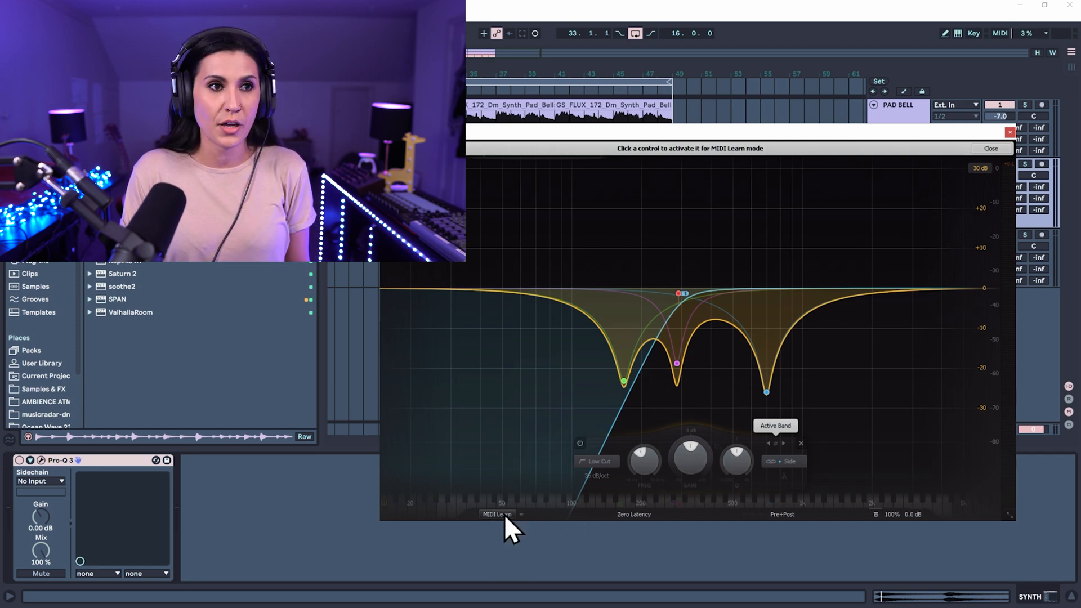
click(633, 514)
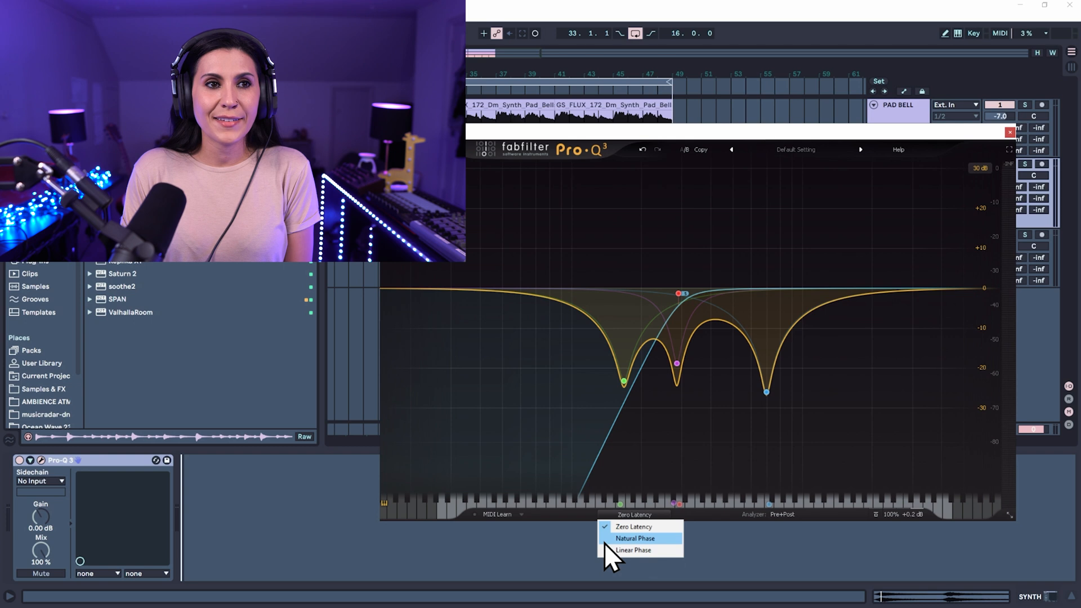
mouse_move(641, 551)
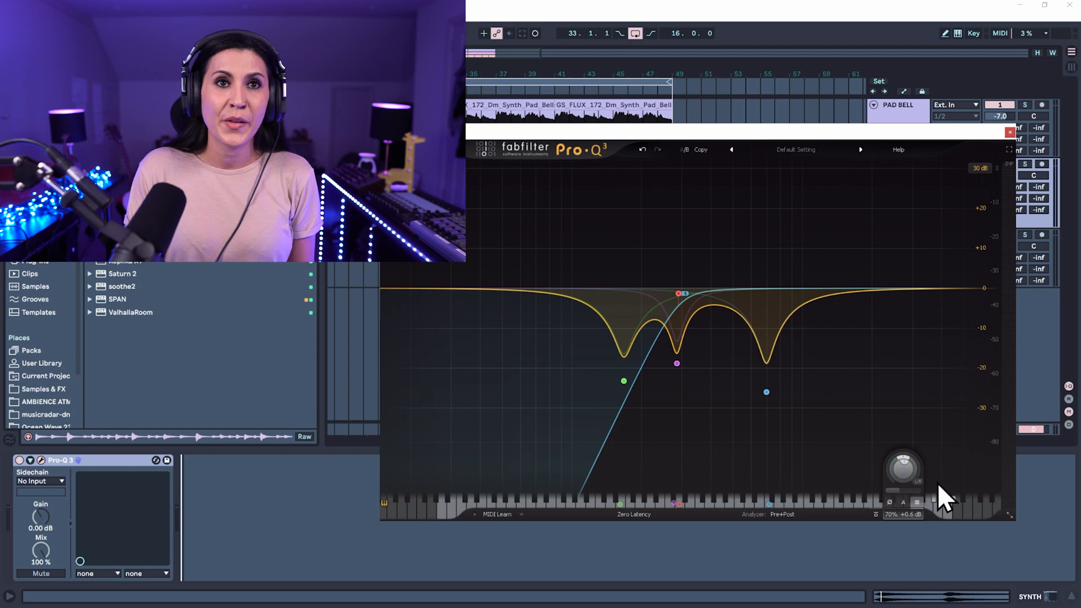
mouse_move(1014, 314)
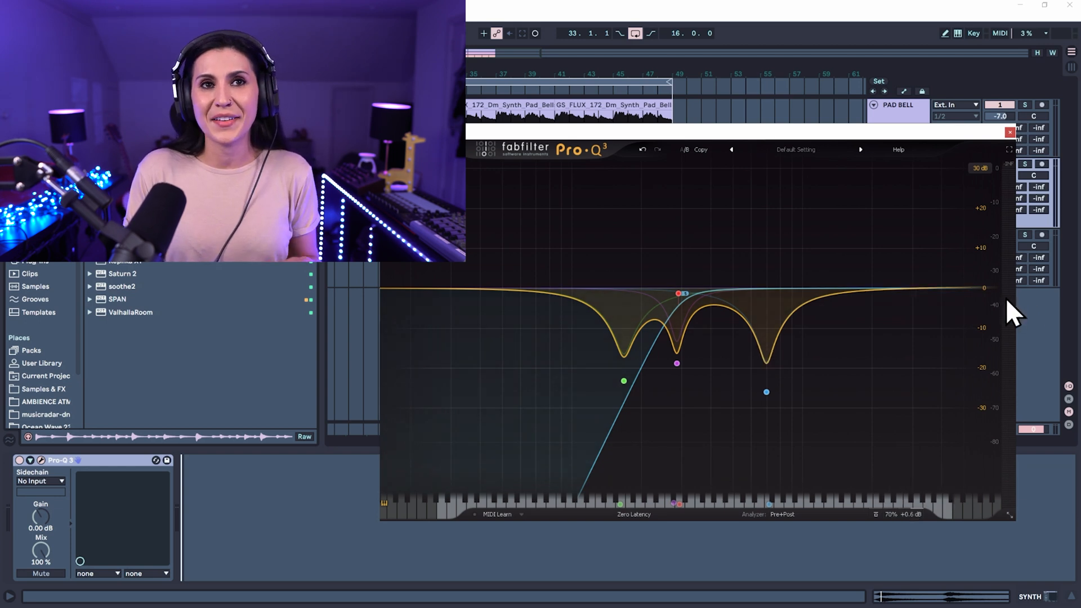
mouse_move(996, 190)
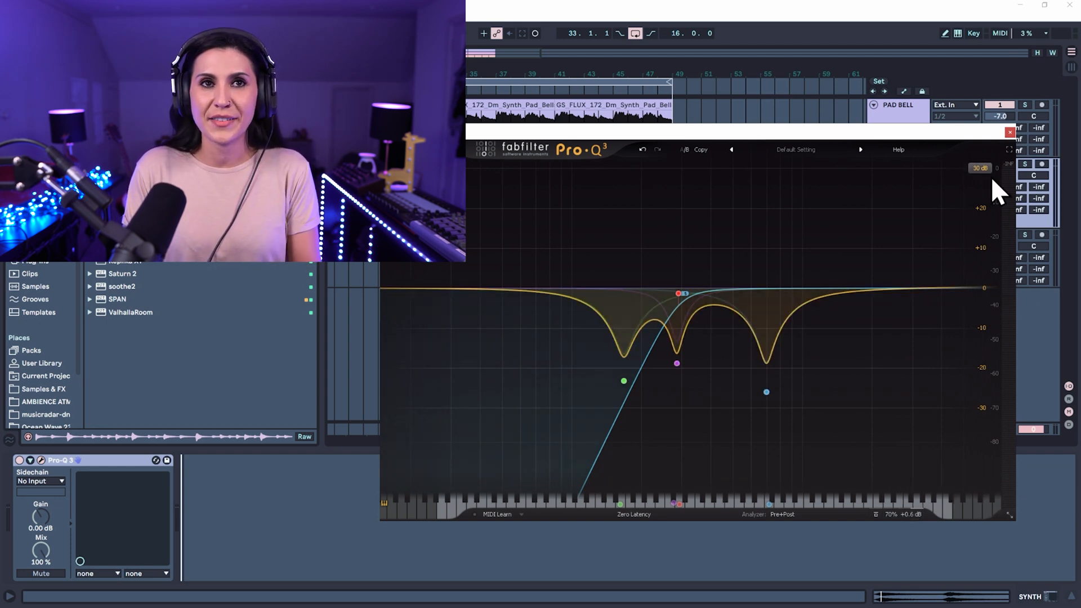
mouse_move(997, 427)
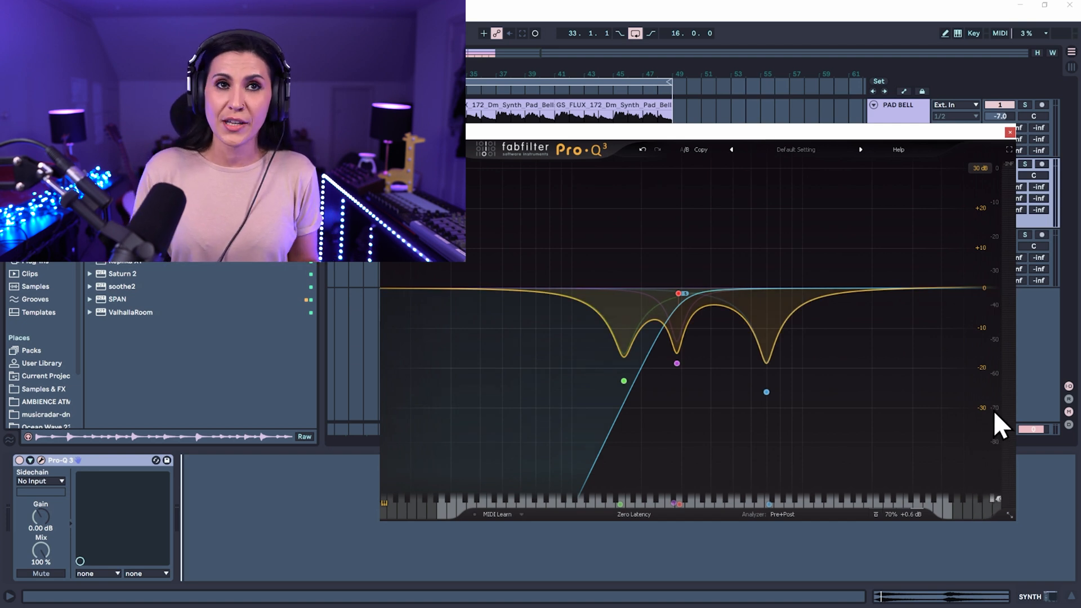
Change the display range from 30 dB to 12 dB
click(983, 169)
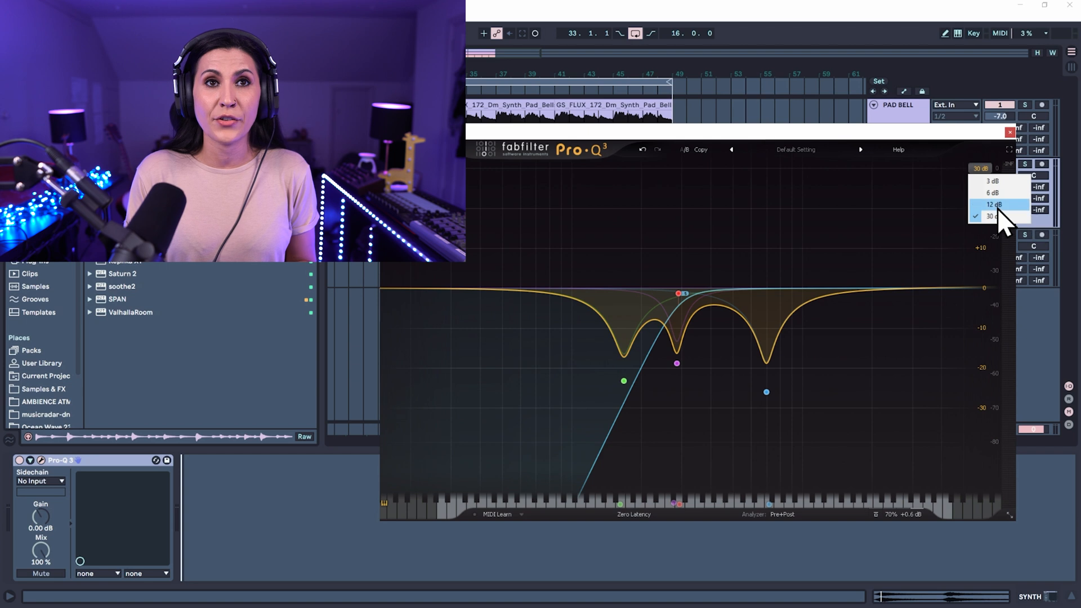
click(991, 204)
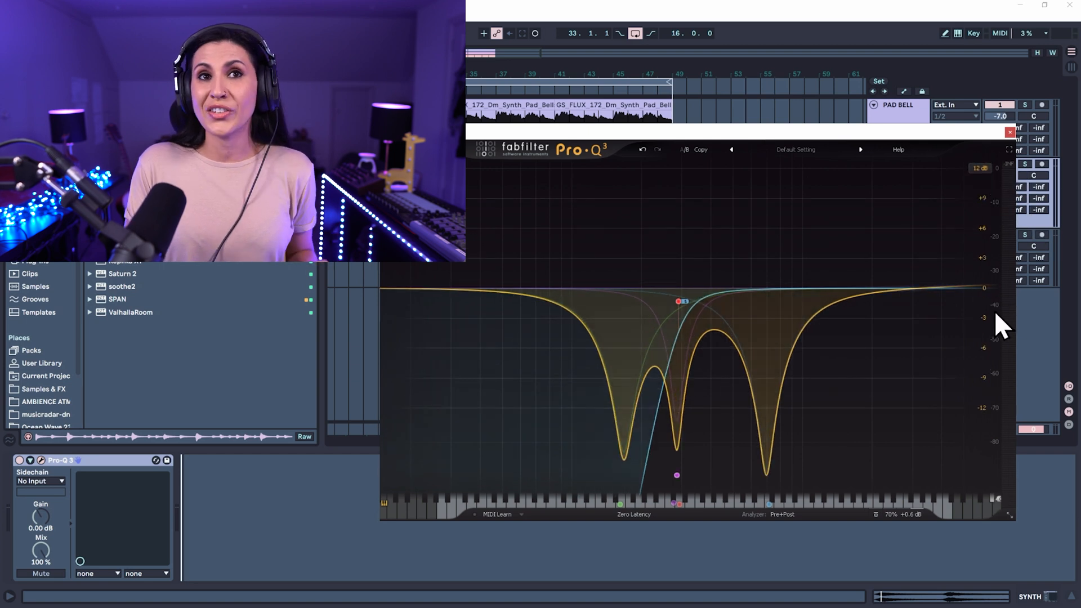
mouse_move(990, 427)
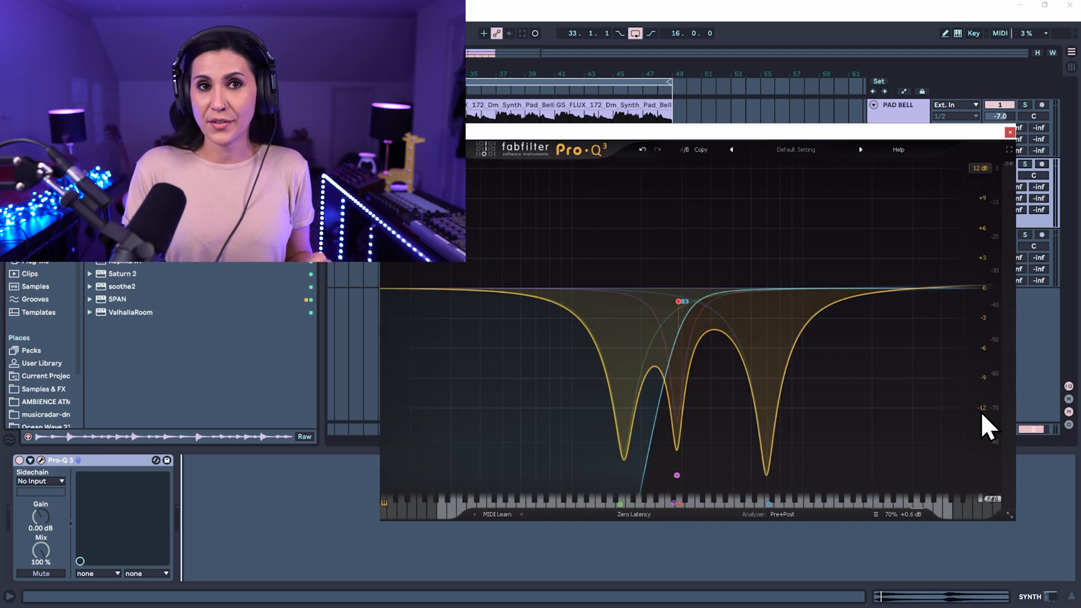